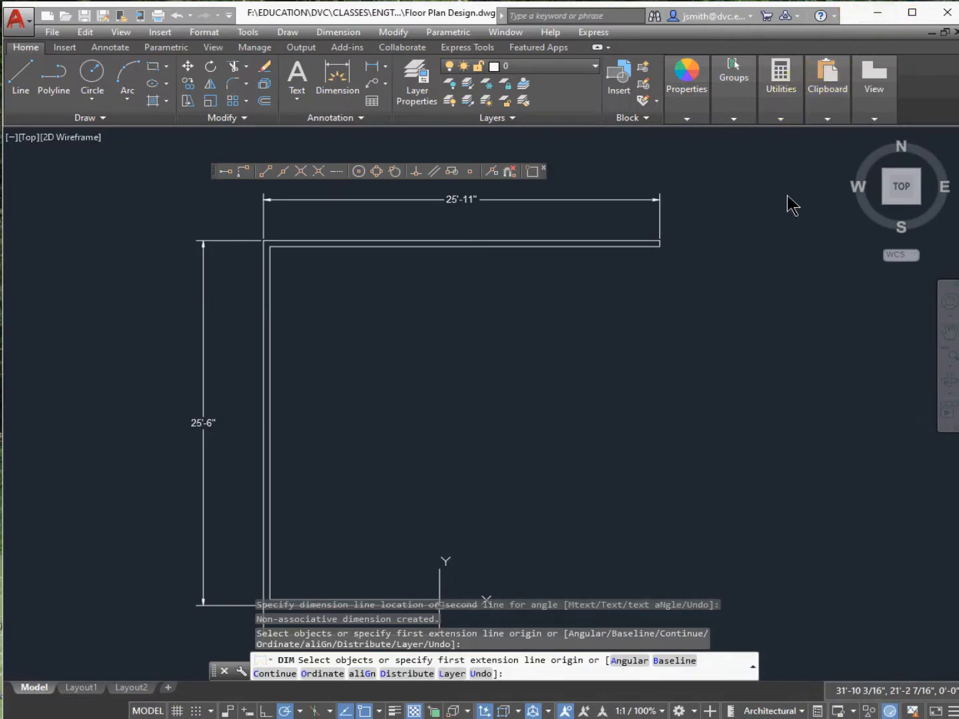
mouse_move(816, 241)
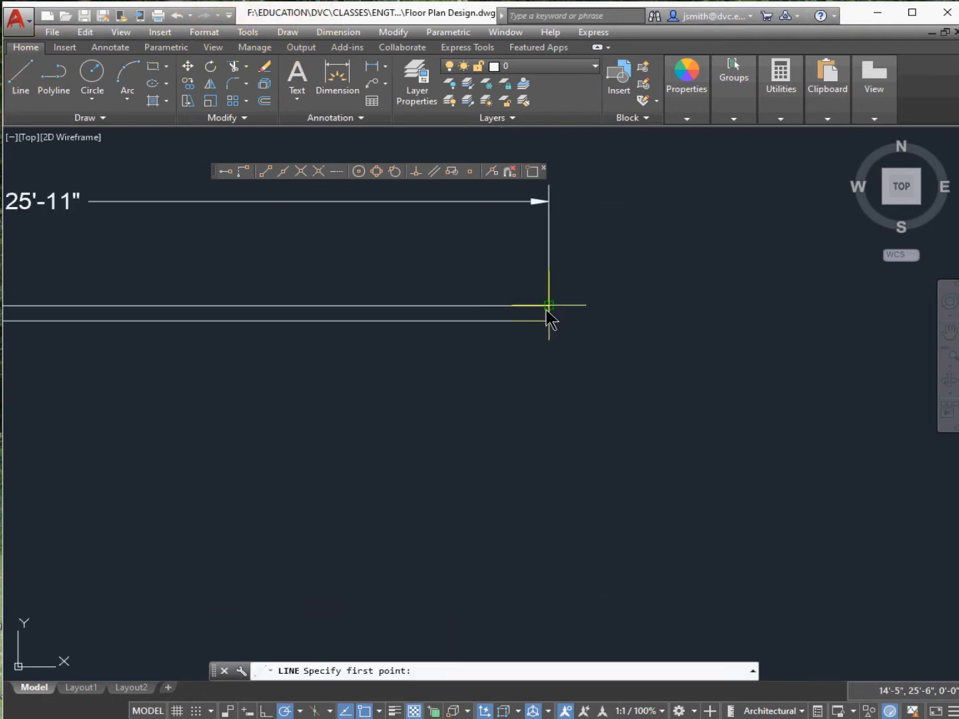
Draw a 3' guide line rightward from the top exterior wall's endpoint.
click(548, 305)
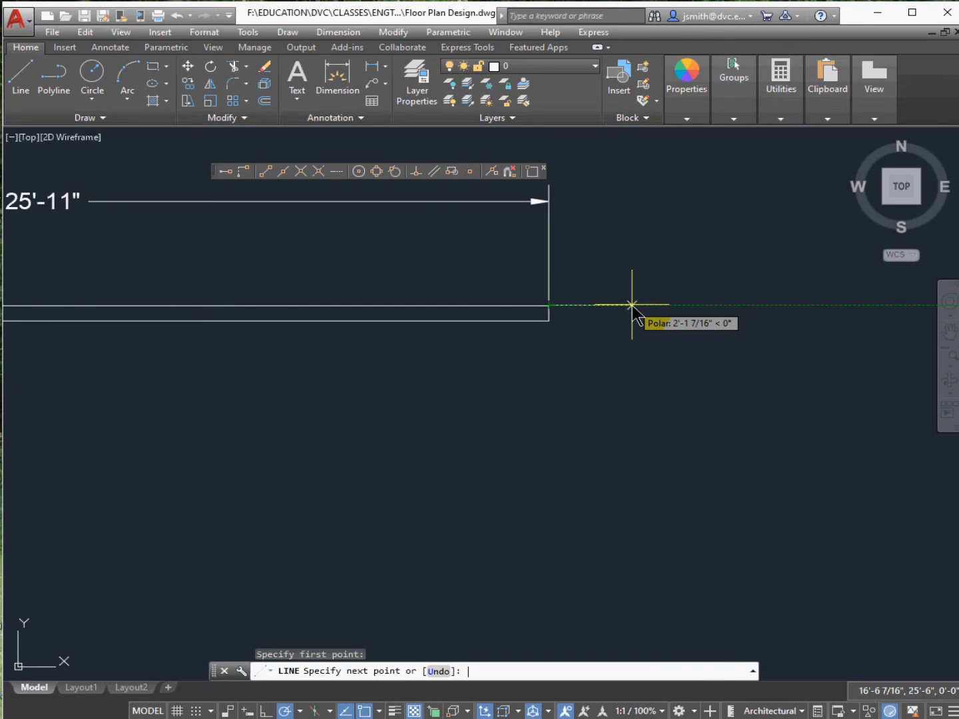
text(3')
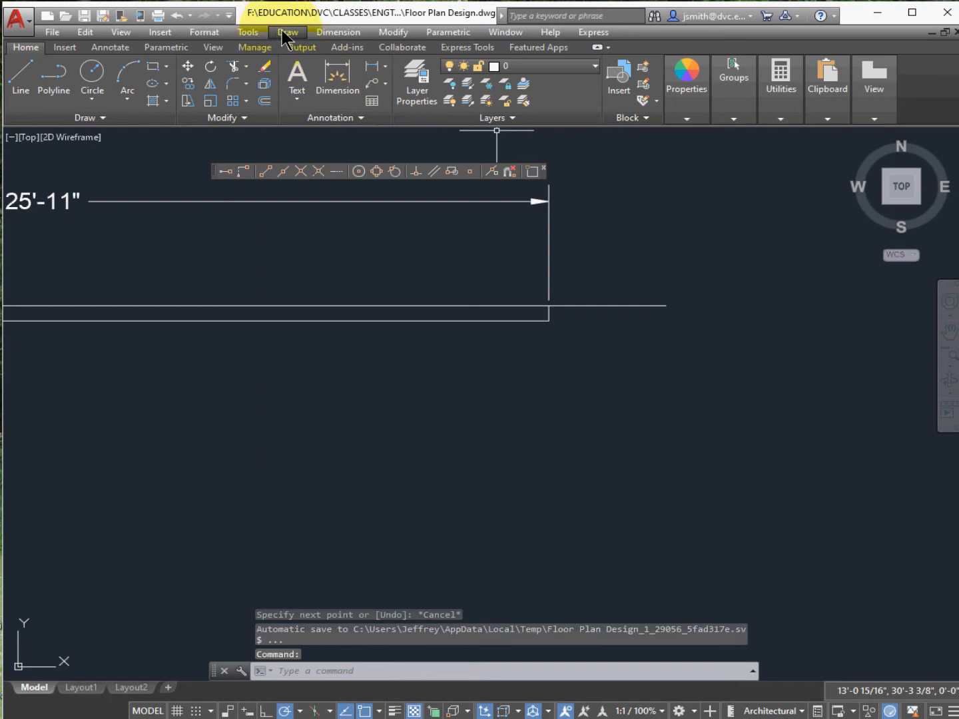
Start a trial 1'-1" multiline wall from the guide line end, then cancel it.
click(288, 32)
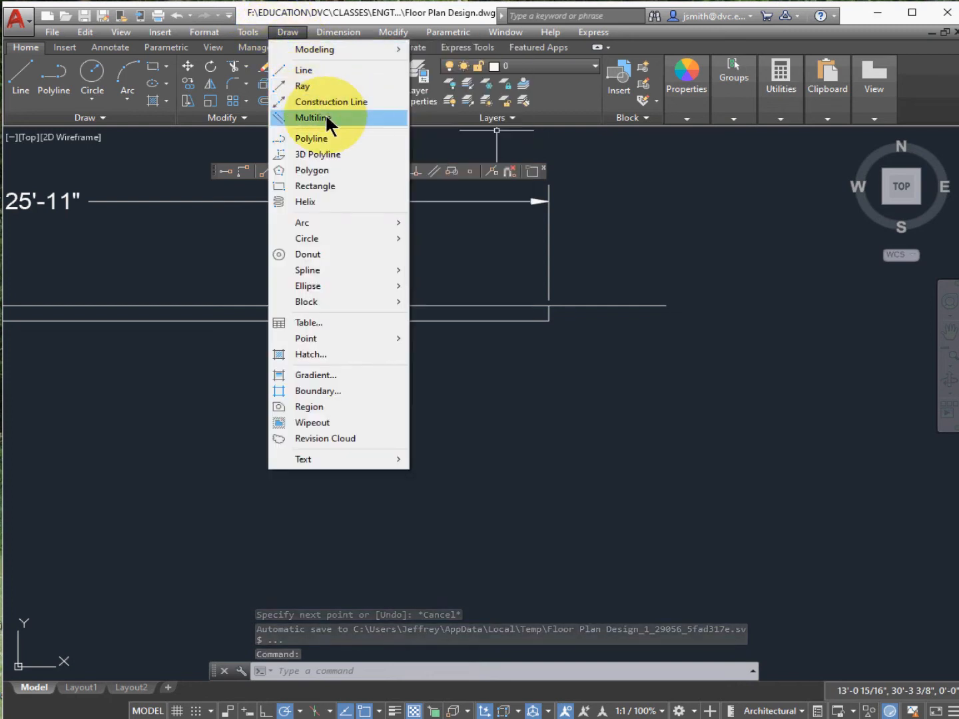
click(315, 118)
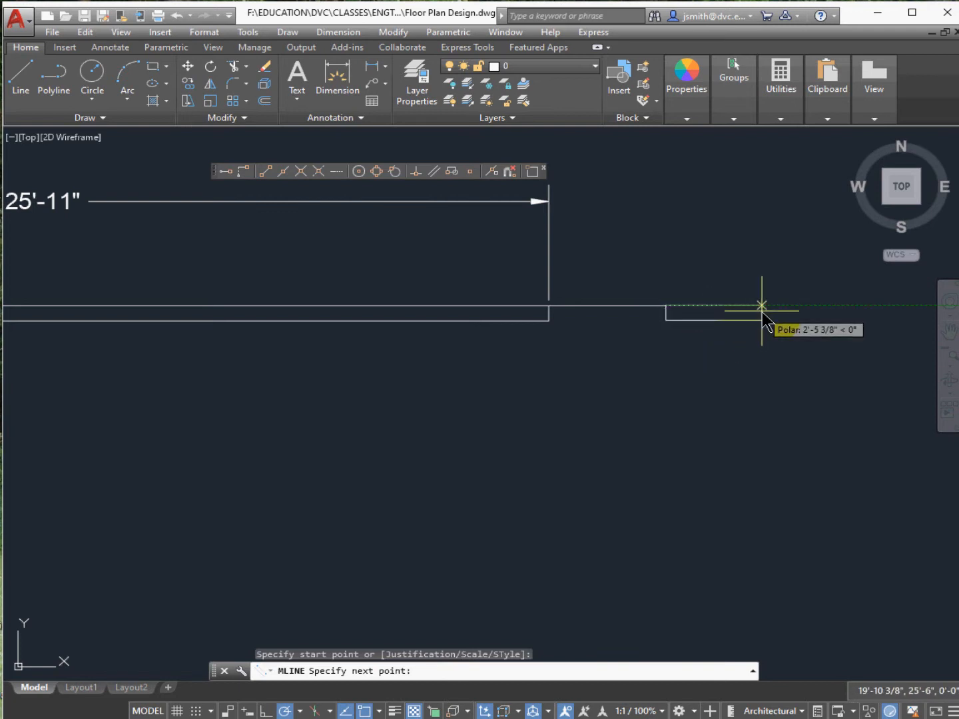
text(1)
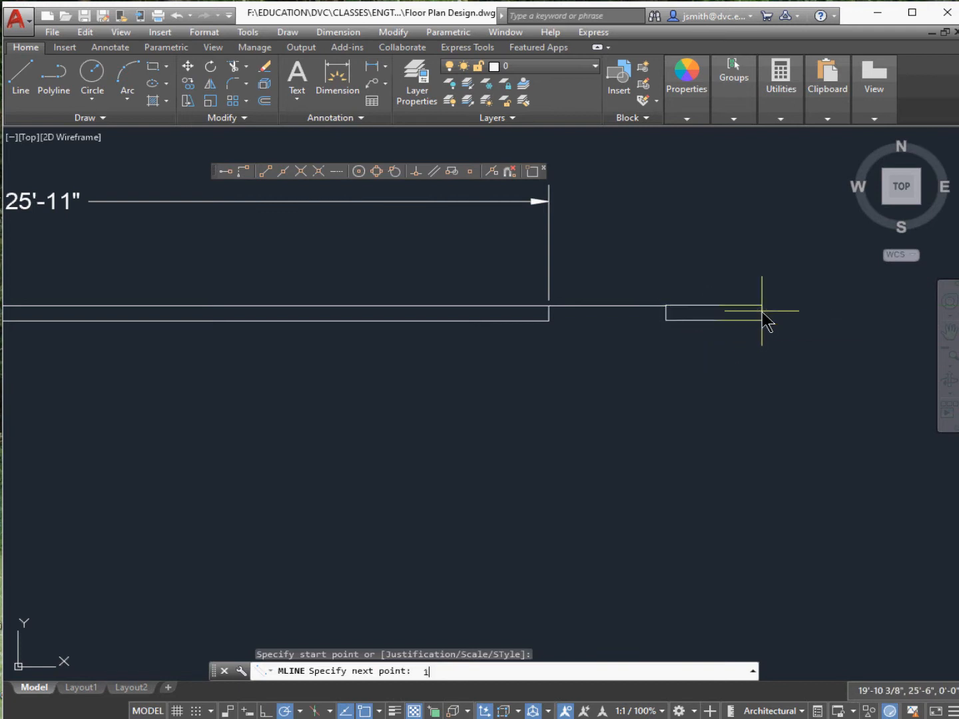
text(')
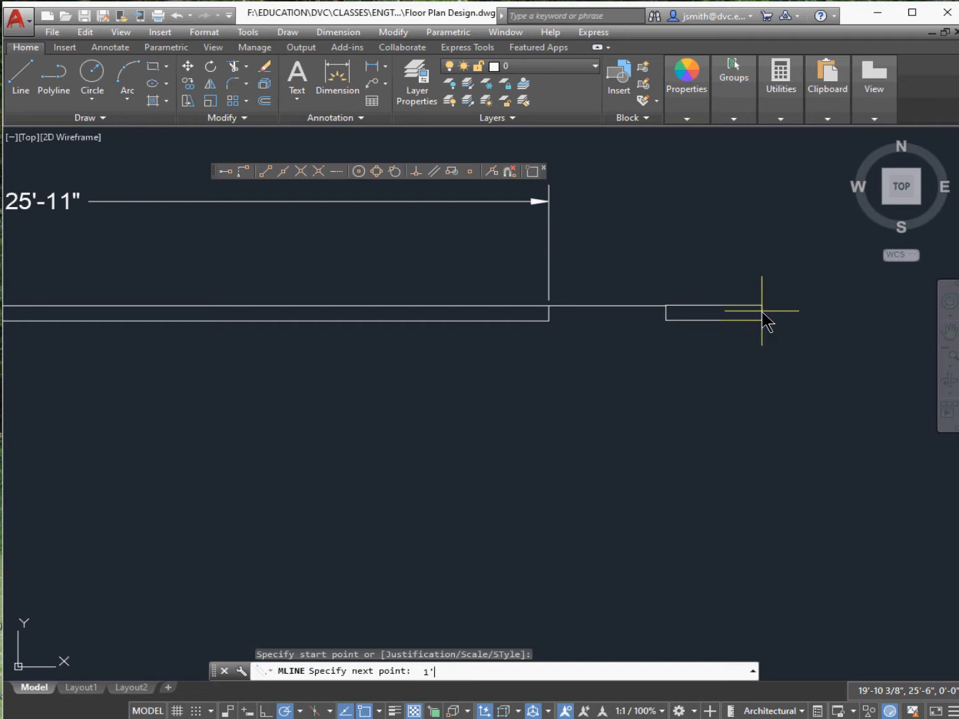
text(-1)
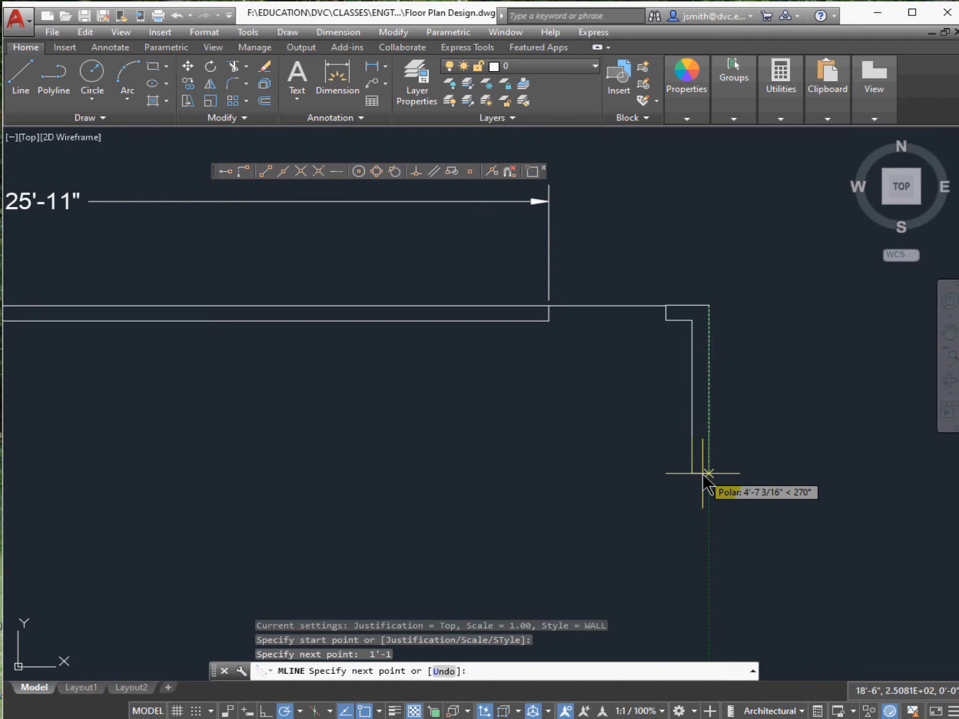
key(Escape)
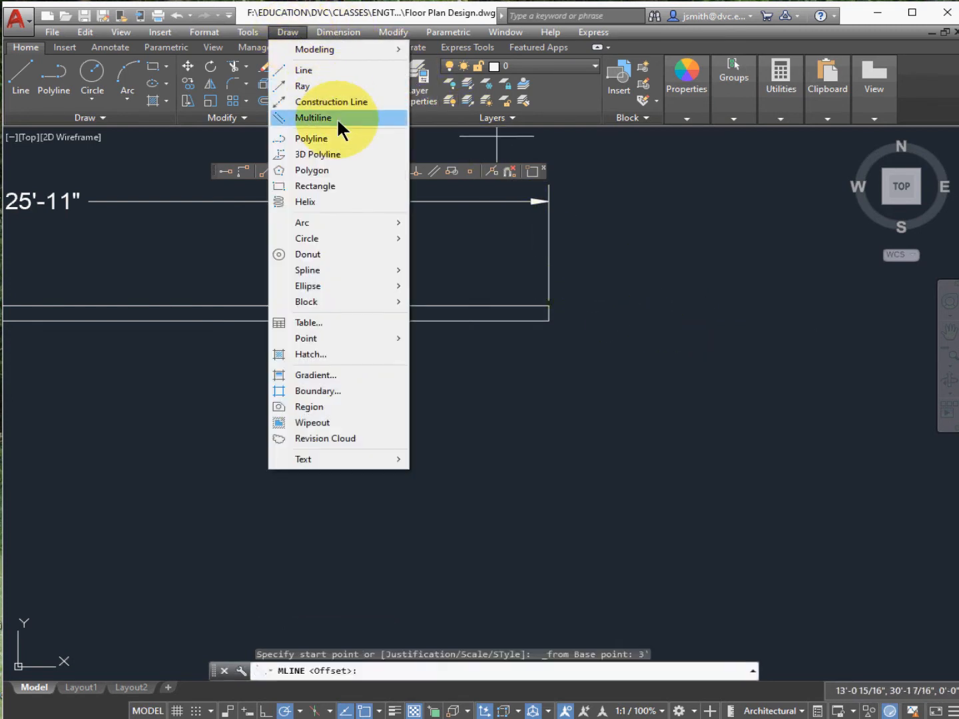
Begin the right exterior multiline wall 3' past the top wall's end with a 1'-1" leg to the right.
click(313, 118)
text(3)
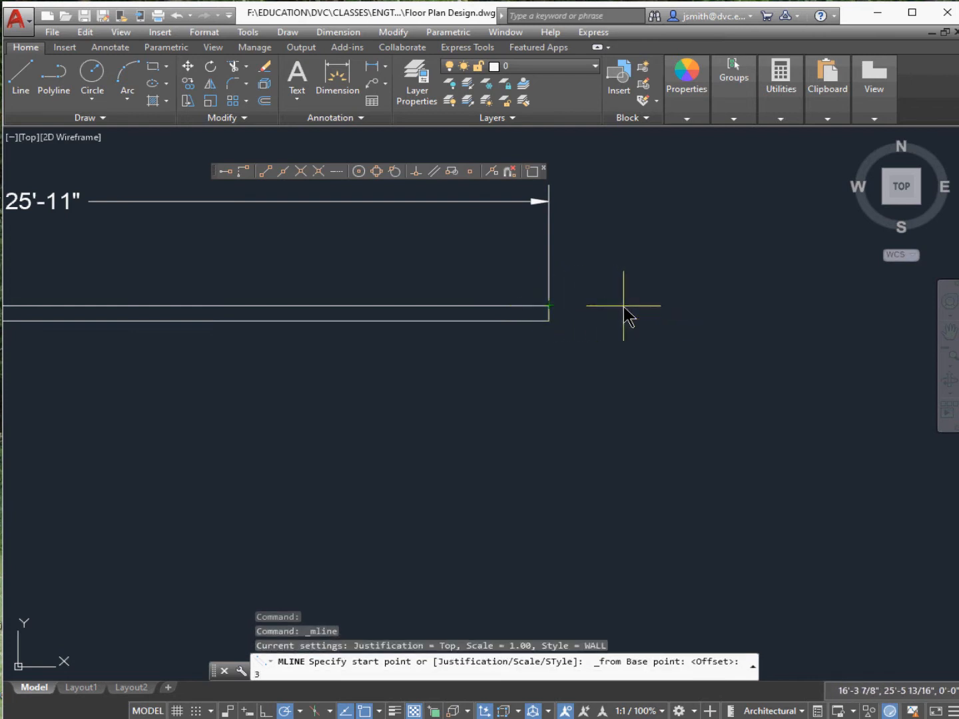
click(624, 307)
text(')
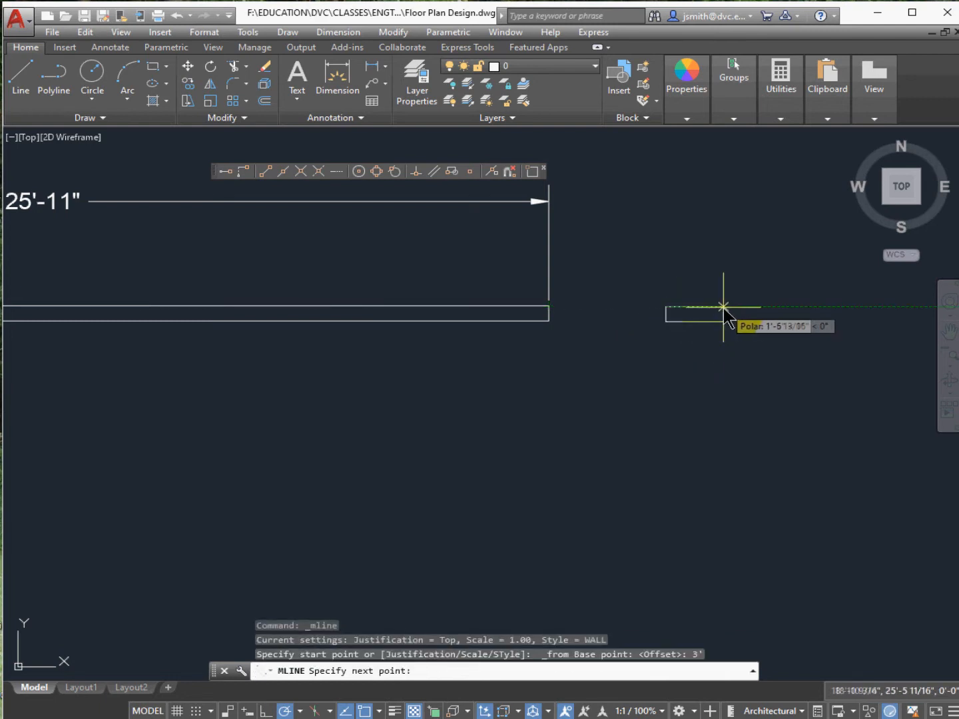
text(1')
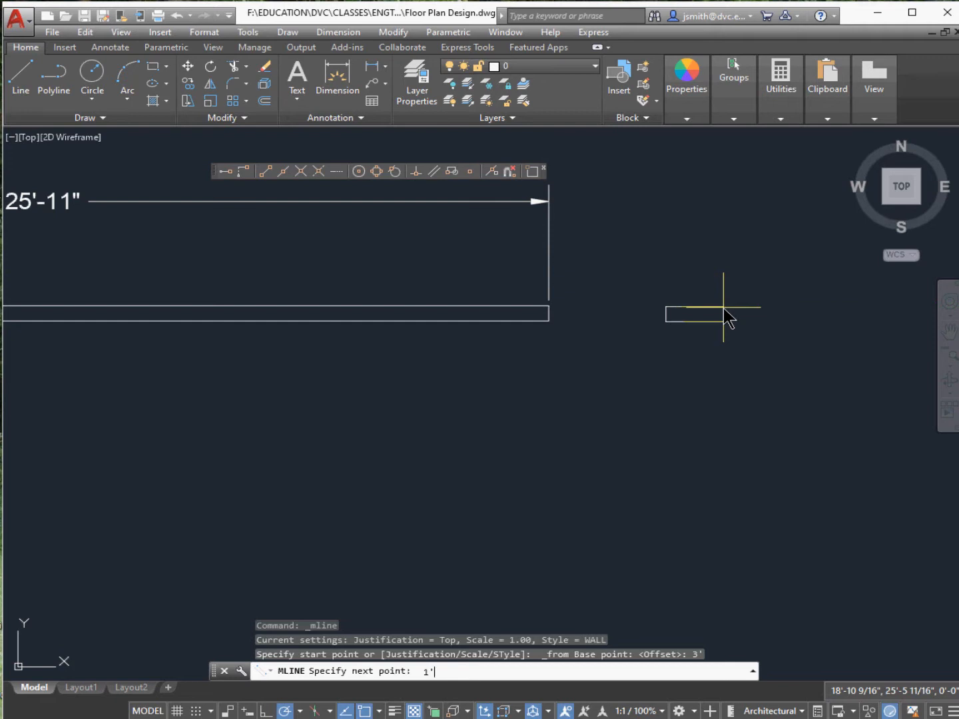
text(1)
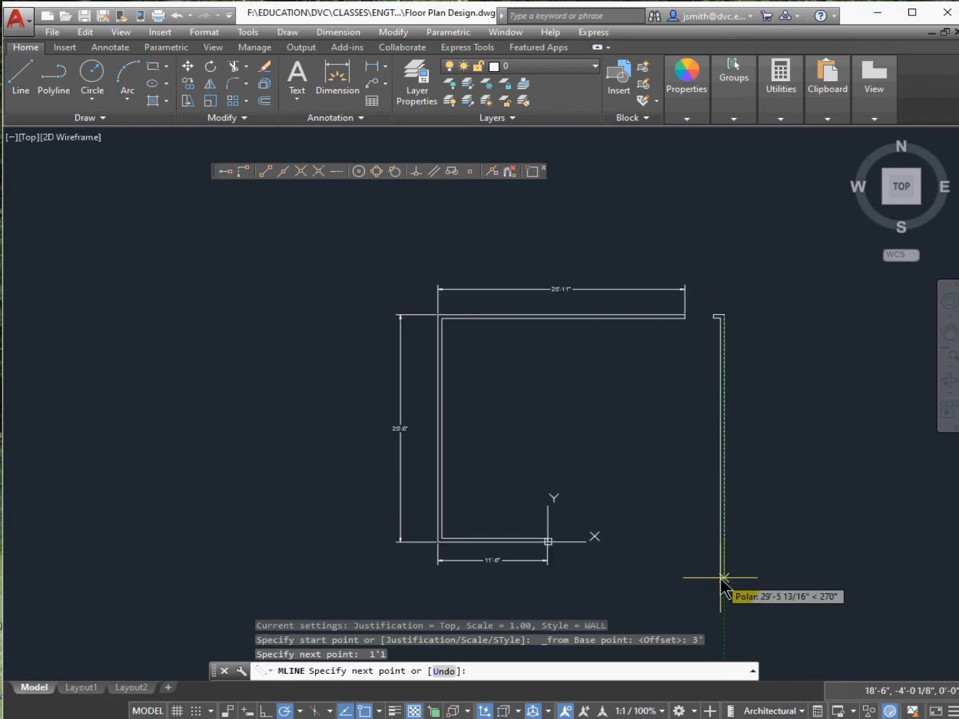
mouse_move(731, 573)
text(30')
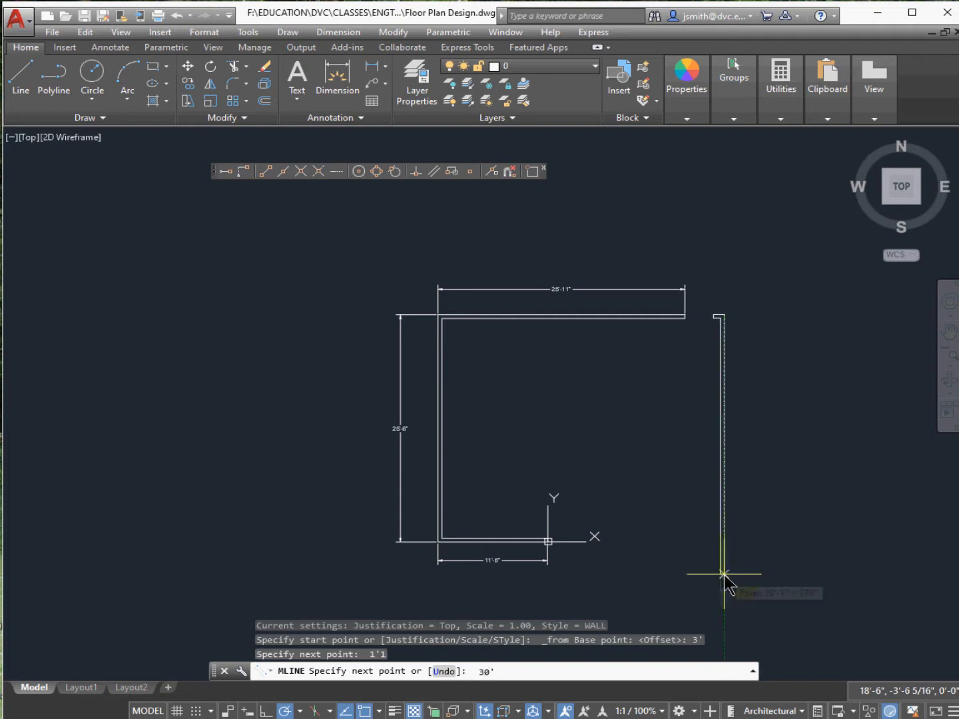
mouse_move(725, 573)
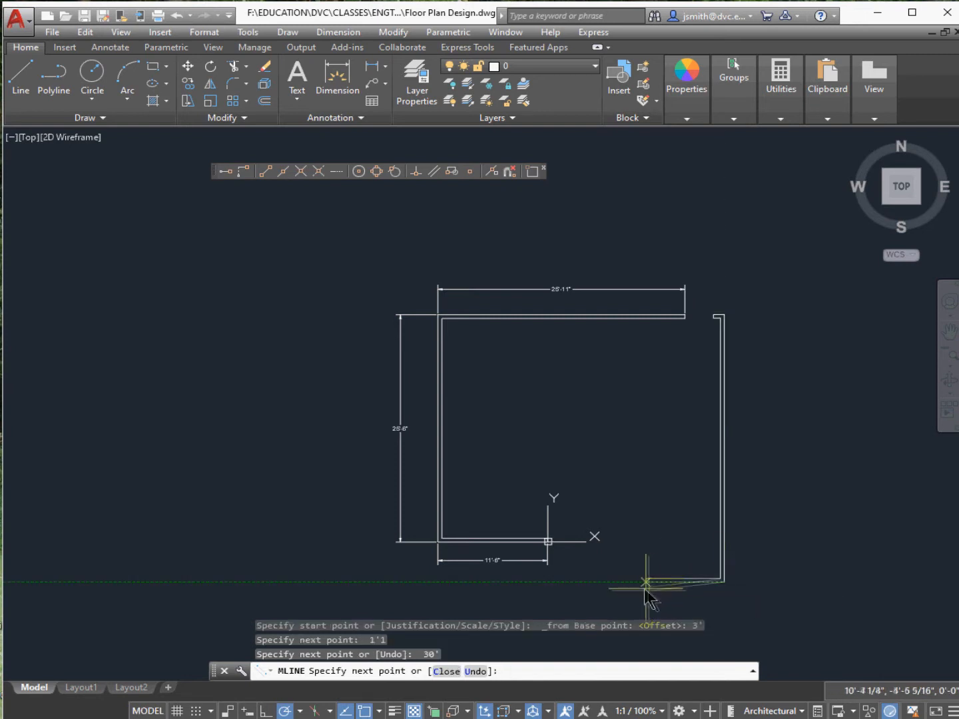
mouse_move(641, 583)
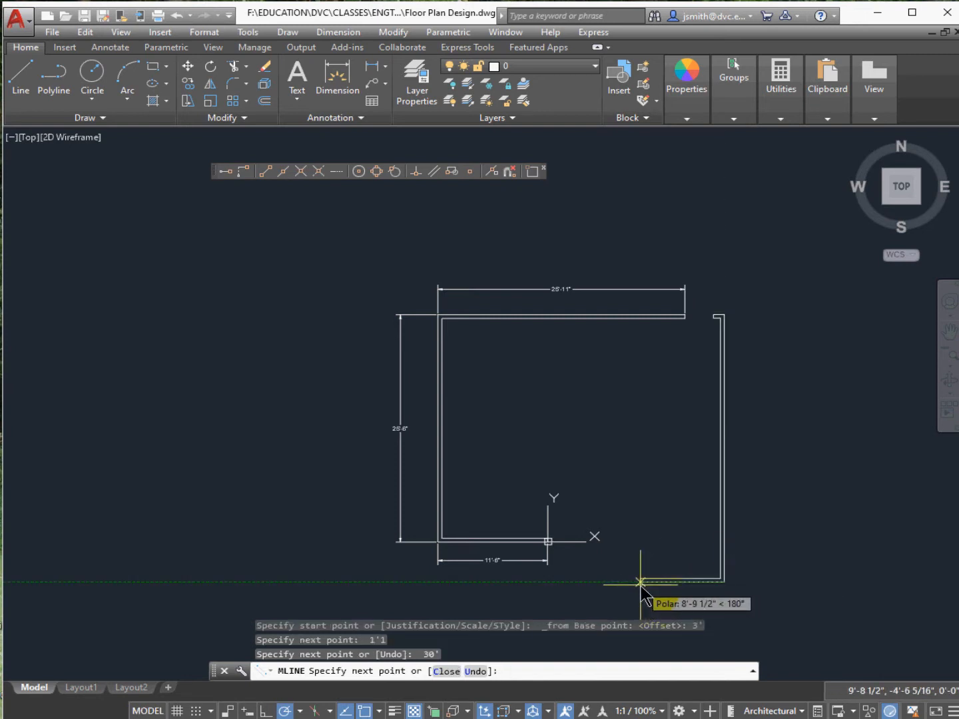
Continue the wall 14'-9" left, 11' up and 1'-1" right, then finish the multiline.
text(14'-9)
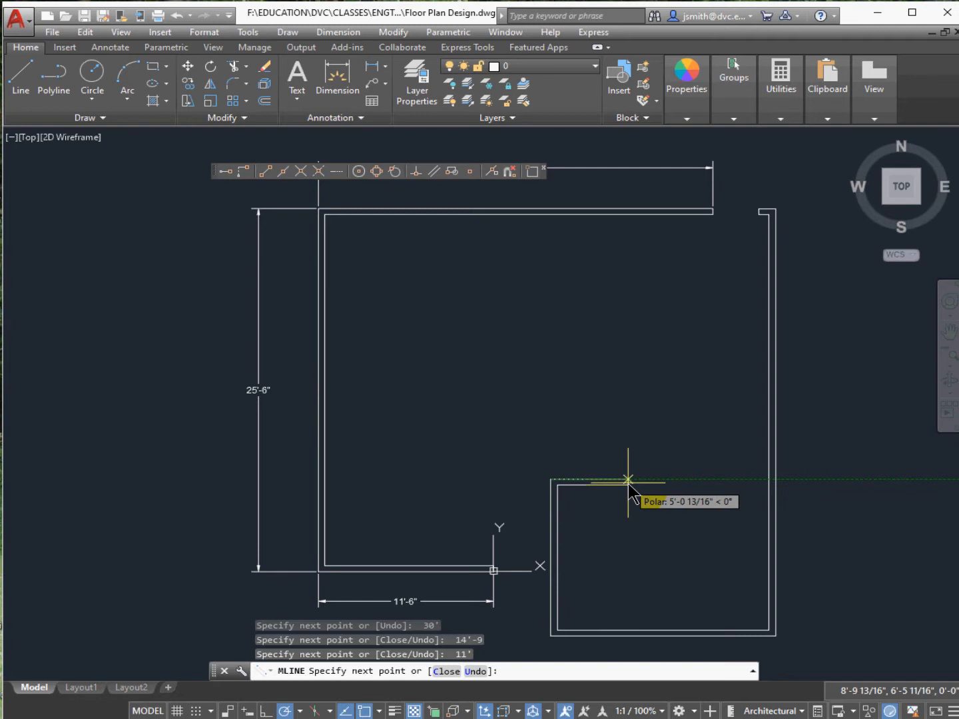
text(1'1)
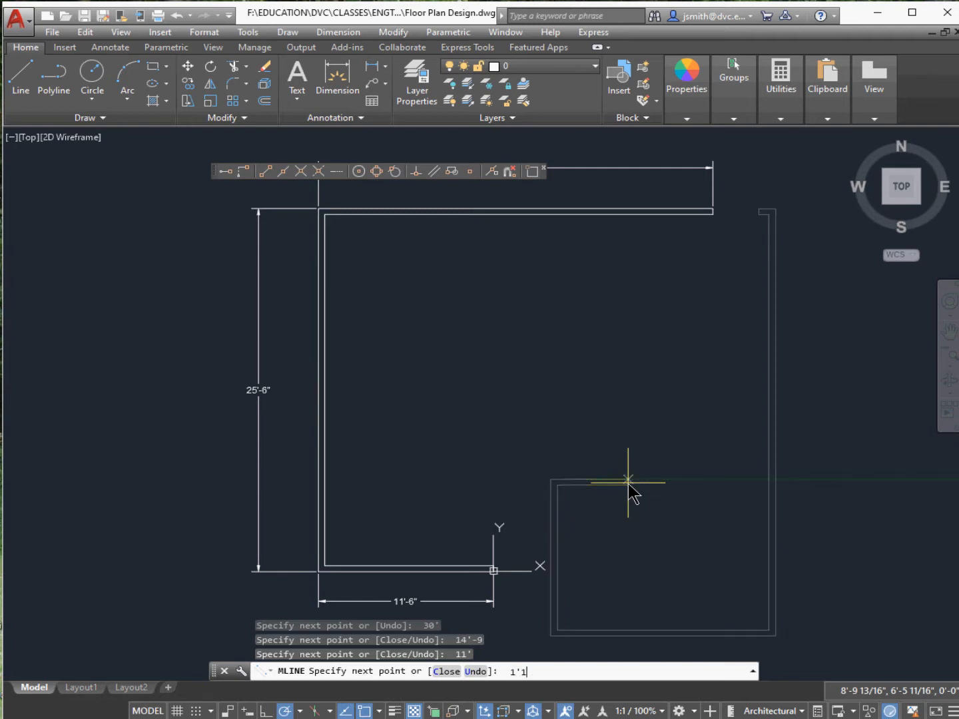
key(enter)
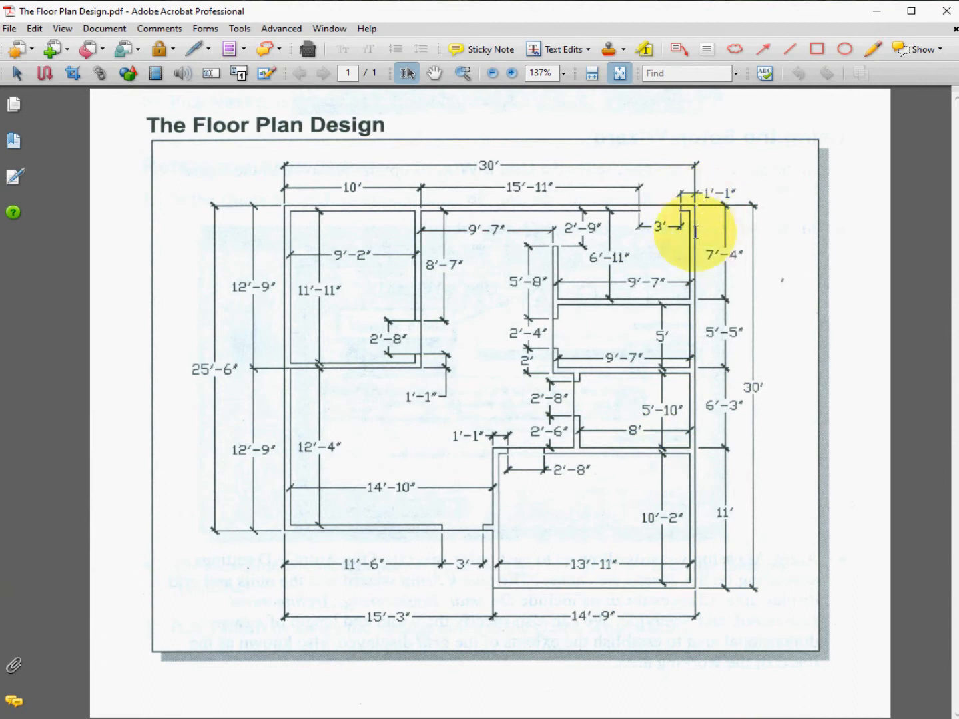
mouse_move(540, 610)
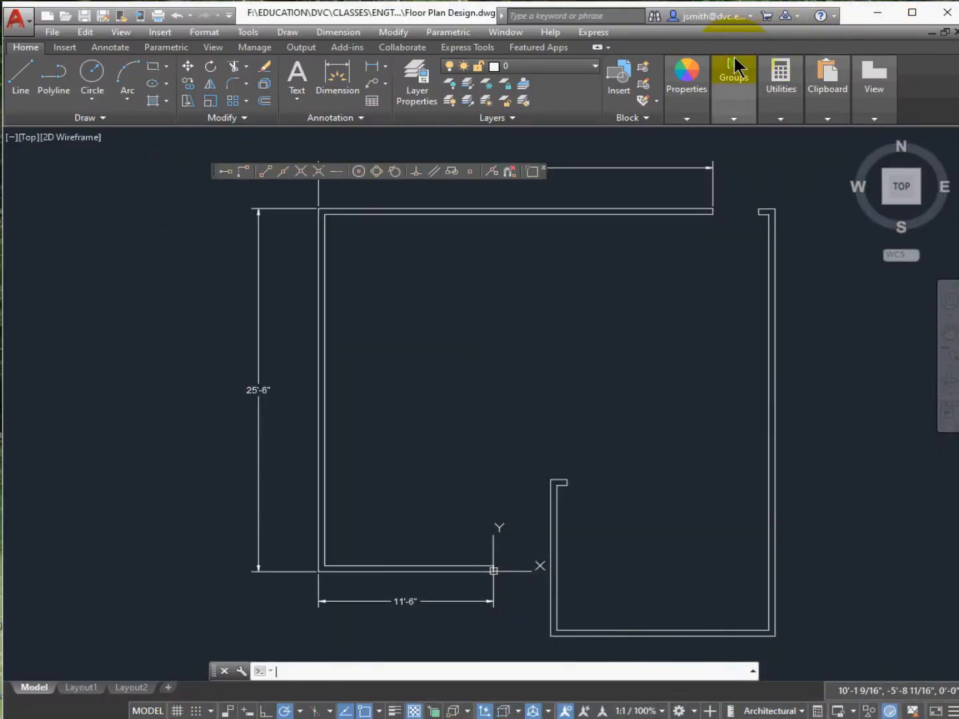
mouse_move(416, 78)
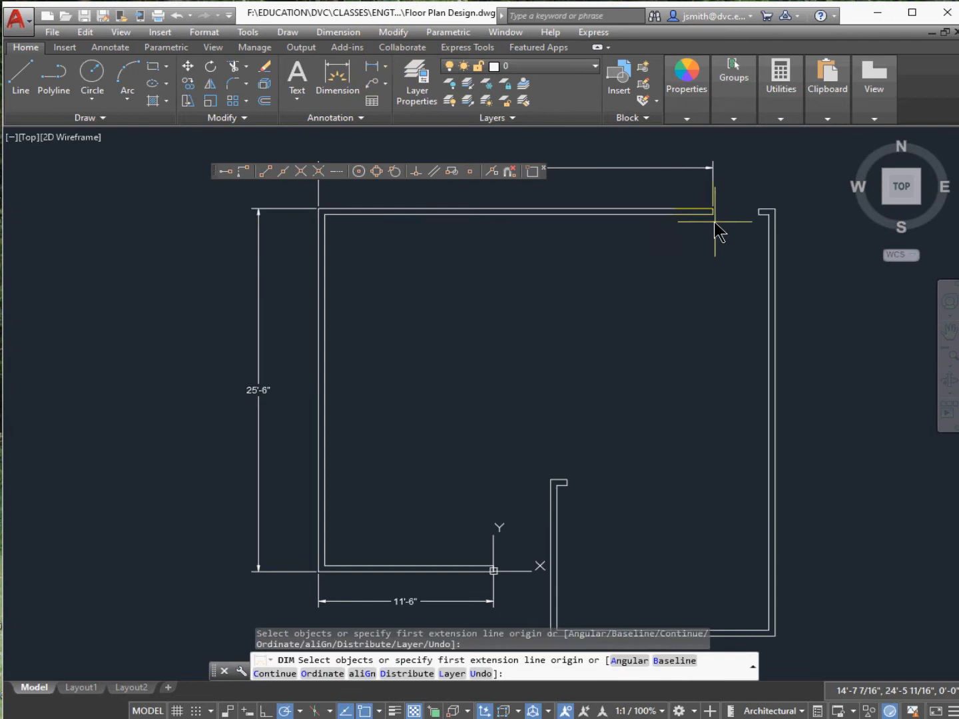
Dimension the 3' gap past the top wall and the 30' length of the right exterior wall.
click(714, 214)
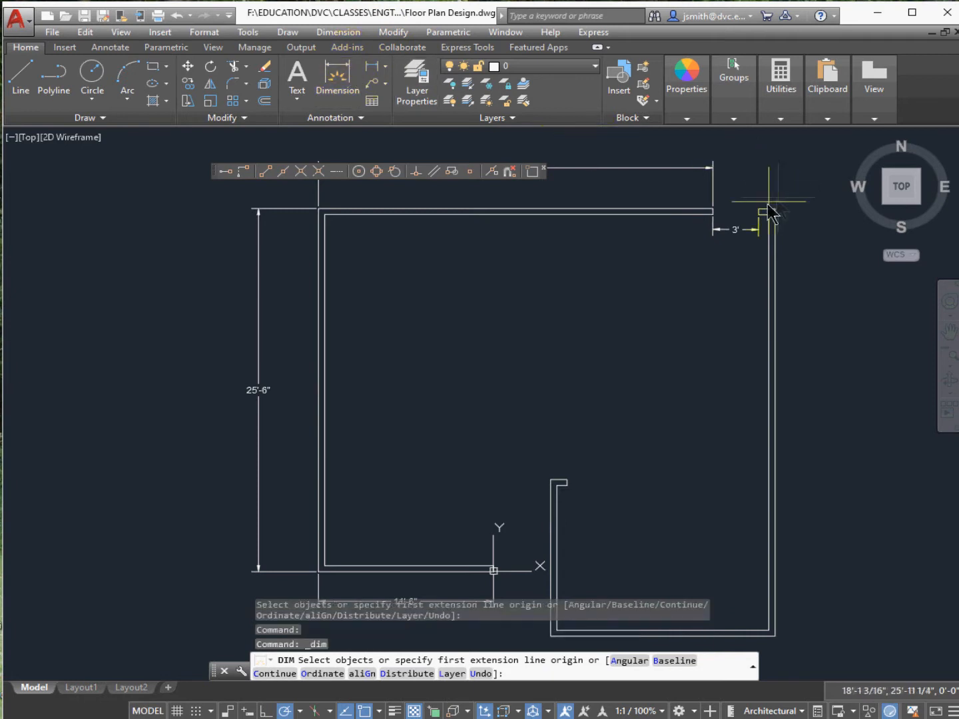
click(771, 210)
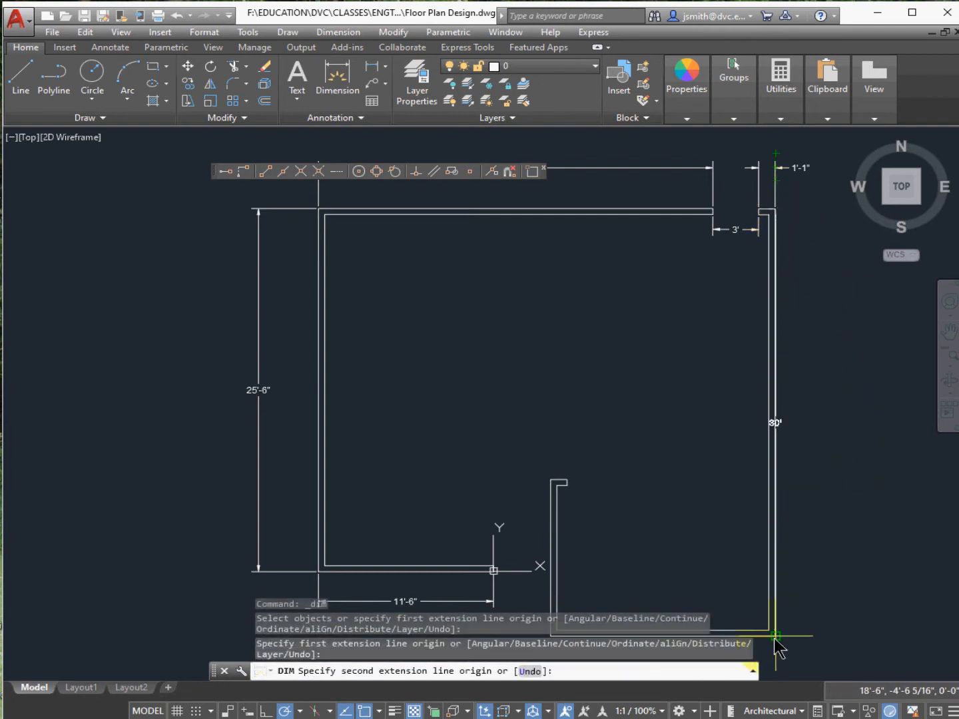
click(776, 635)
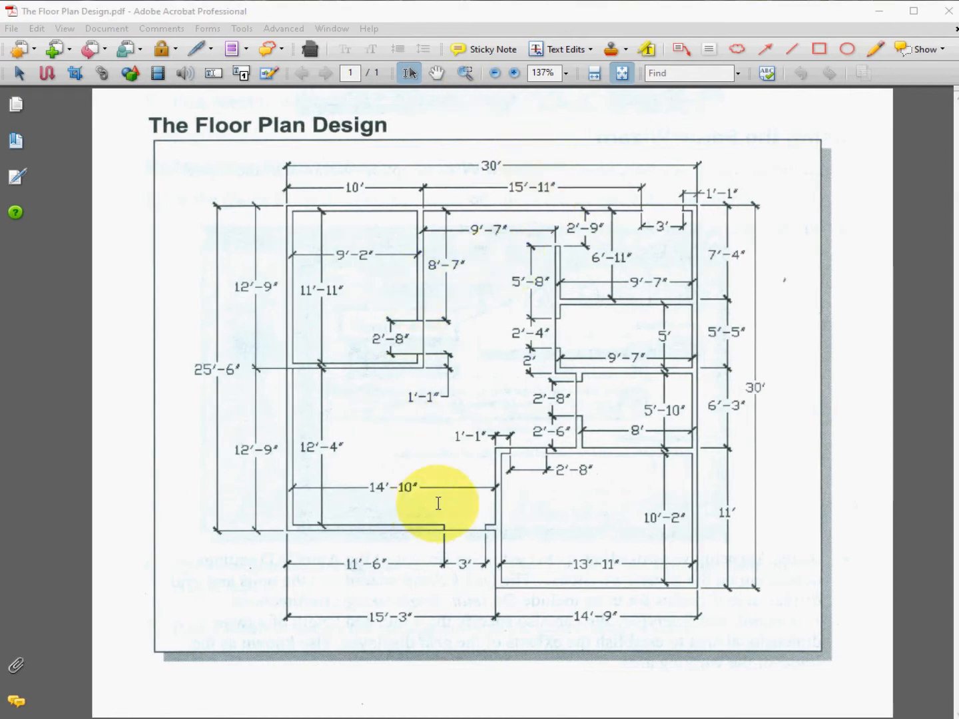
mouse_move(437, 237)
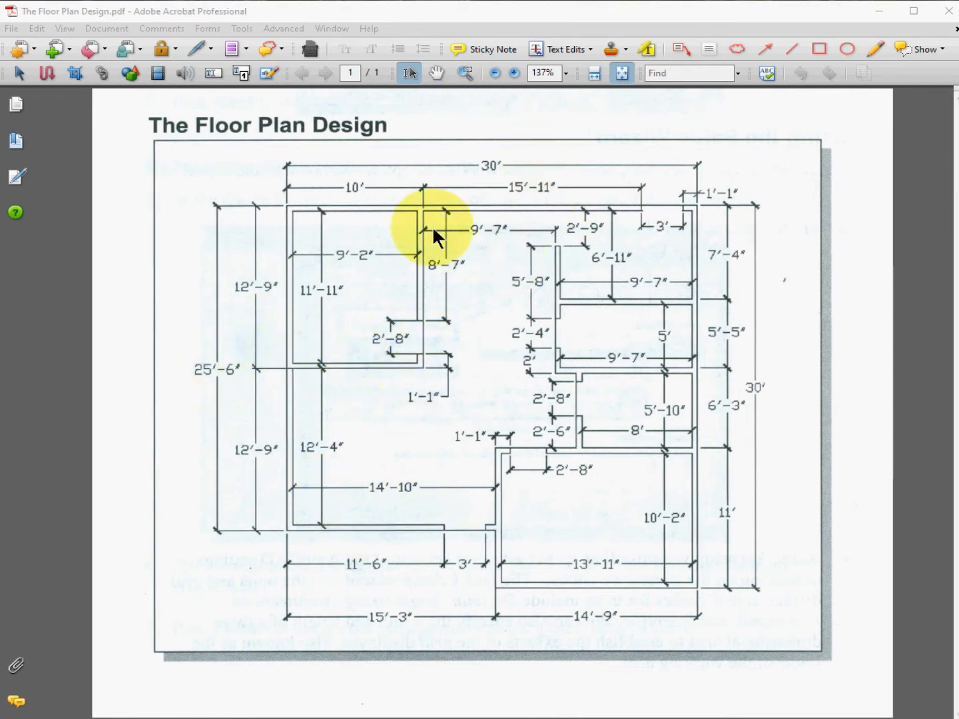
mouse_move(280, 451)
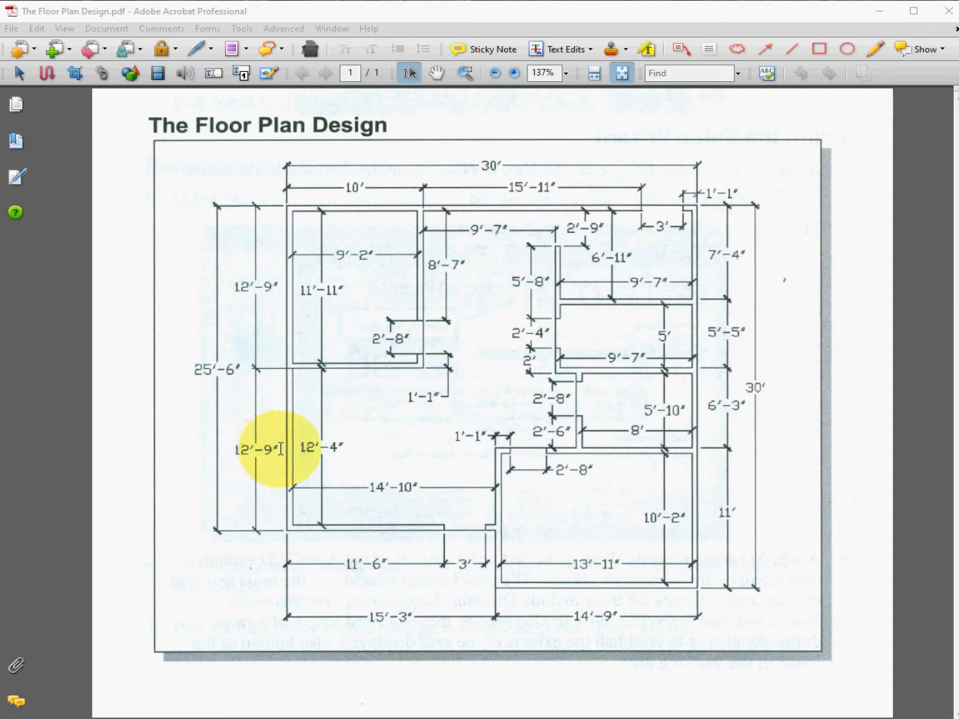
double_click(256, 448)
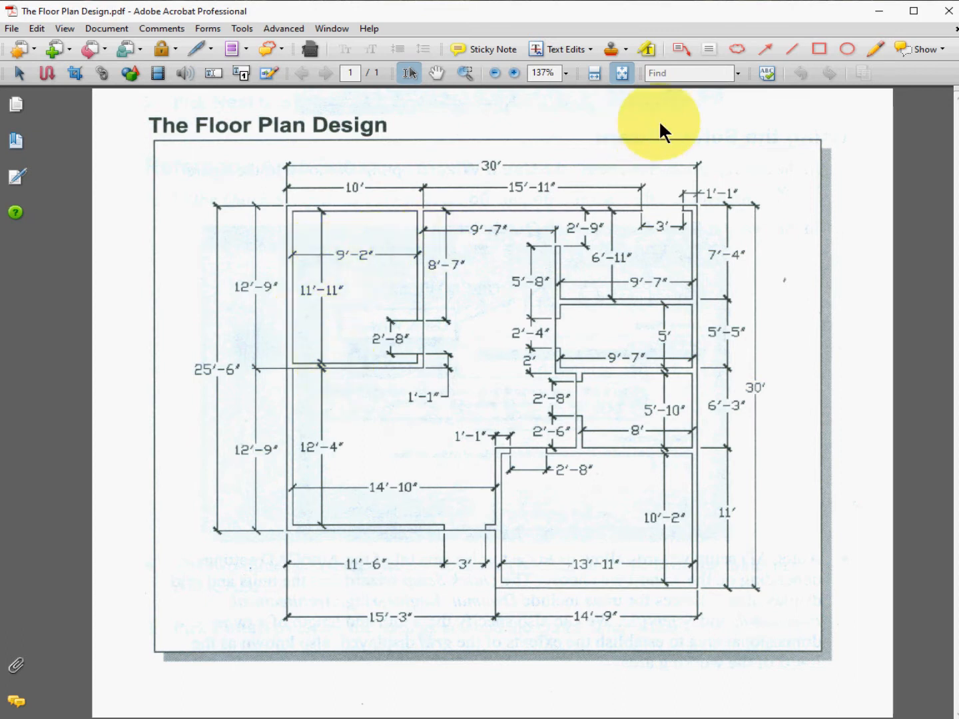
mouse_move(882, 24)
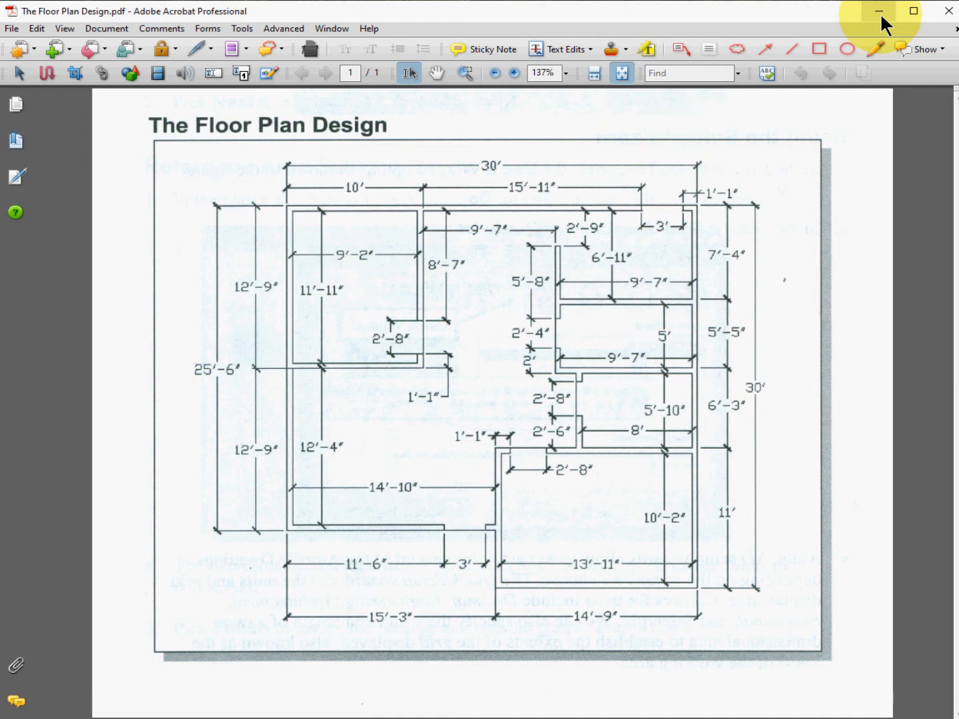
mouse_move(880, 10)
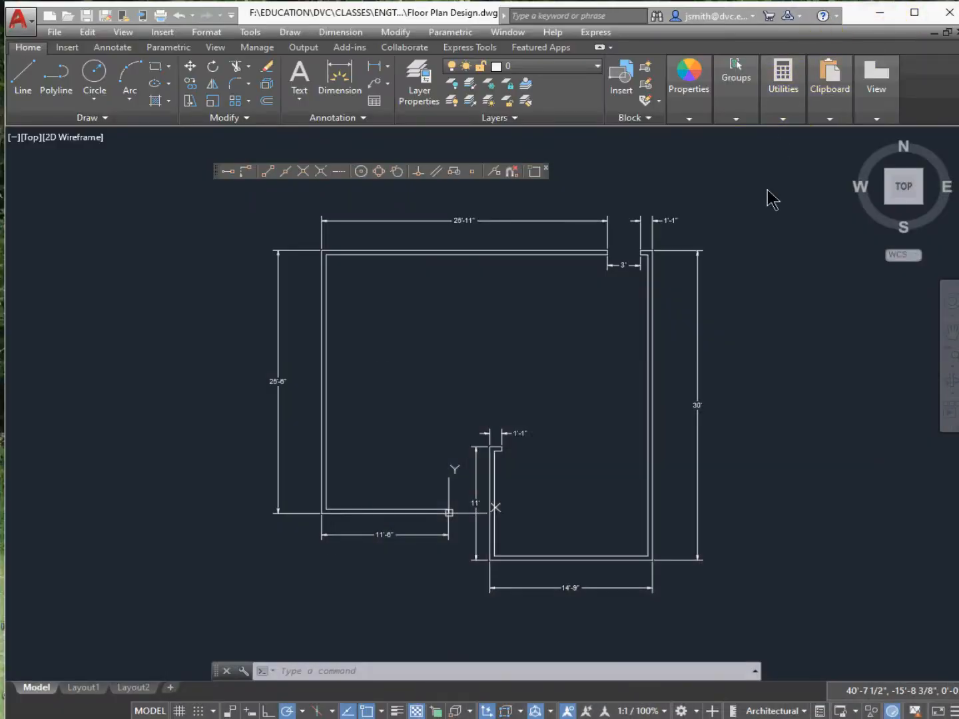
mouse_move(426, 411)
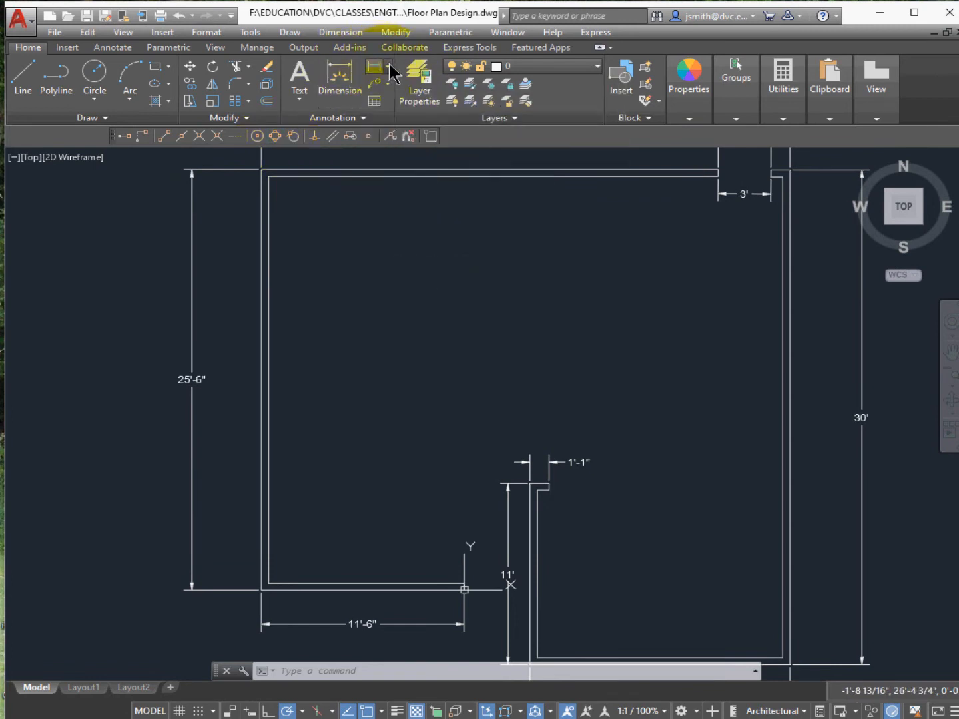
Place a 12'-9" linear dimension up the left wall from its bottom inside corner.
click(374, 65)
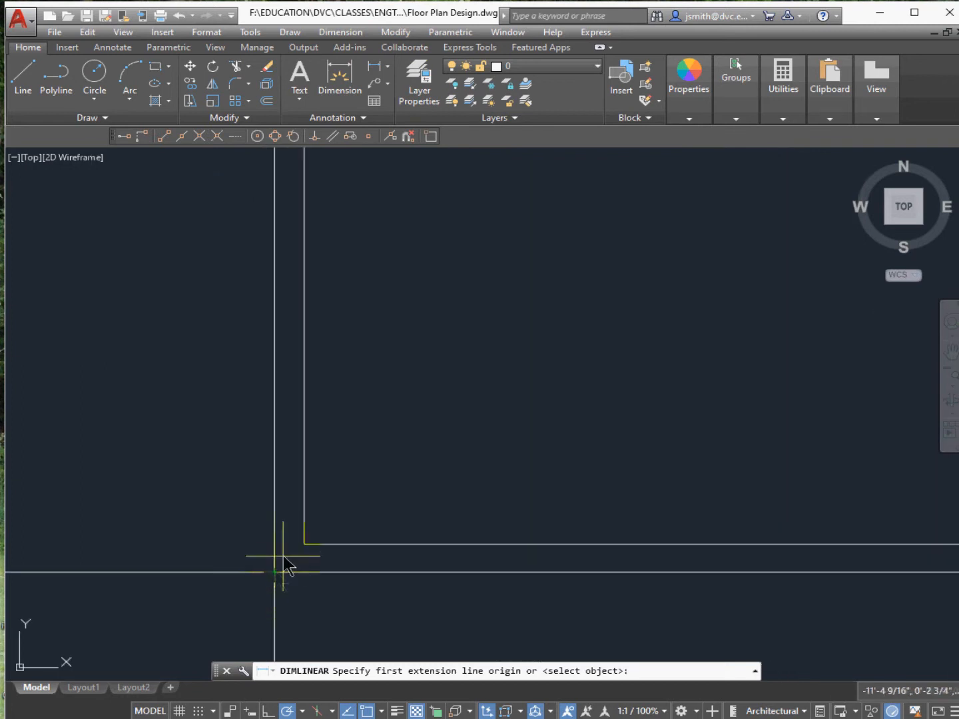
click(280, 482)
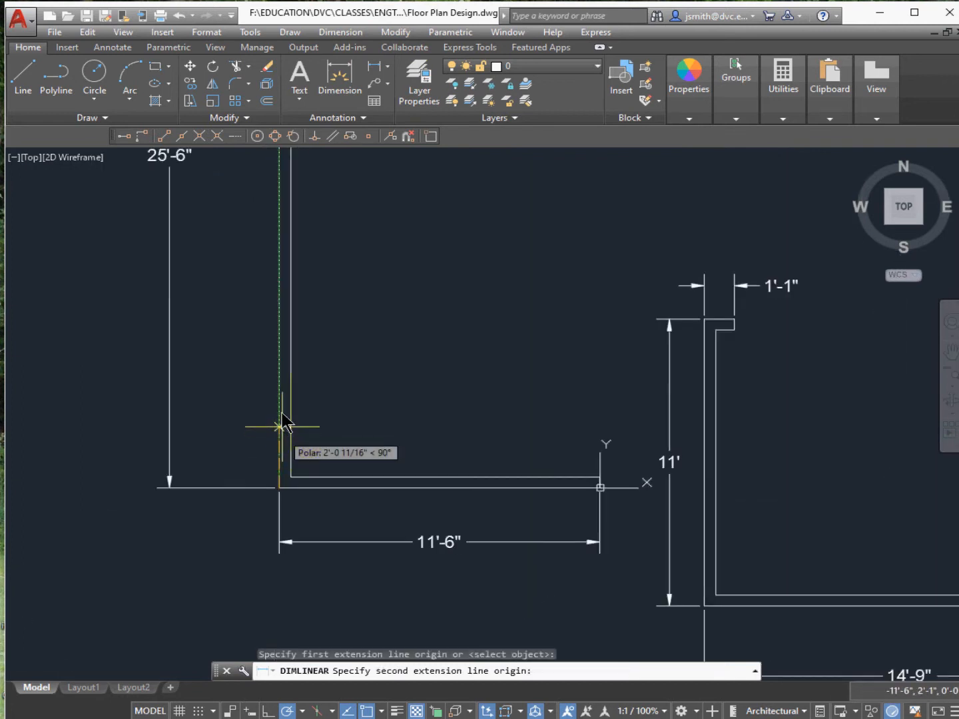
text(1)
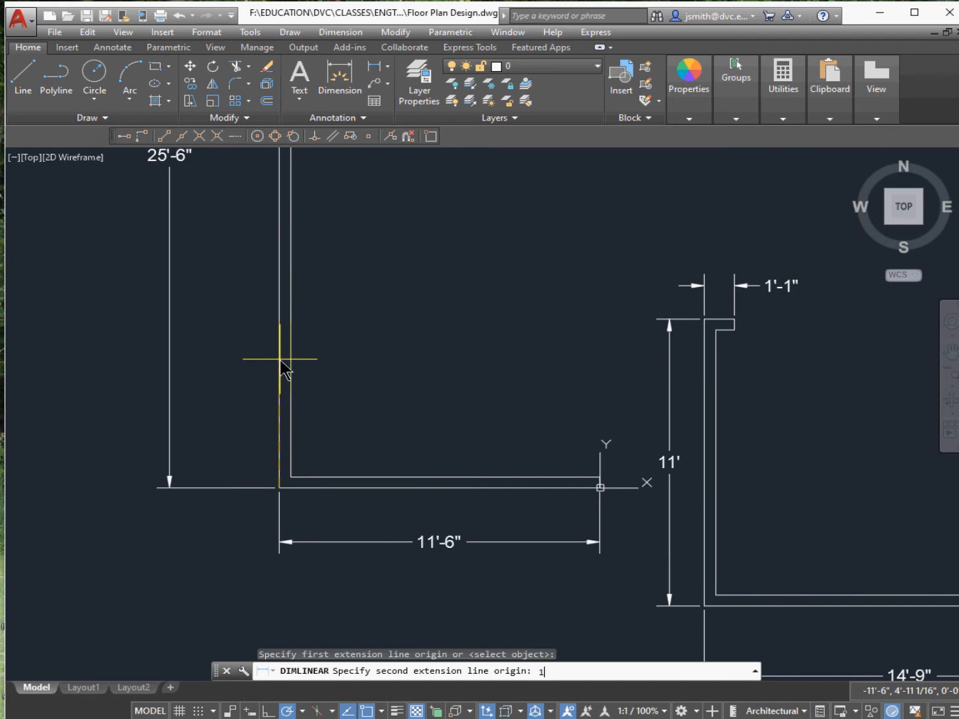
text(2)
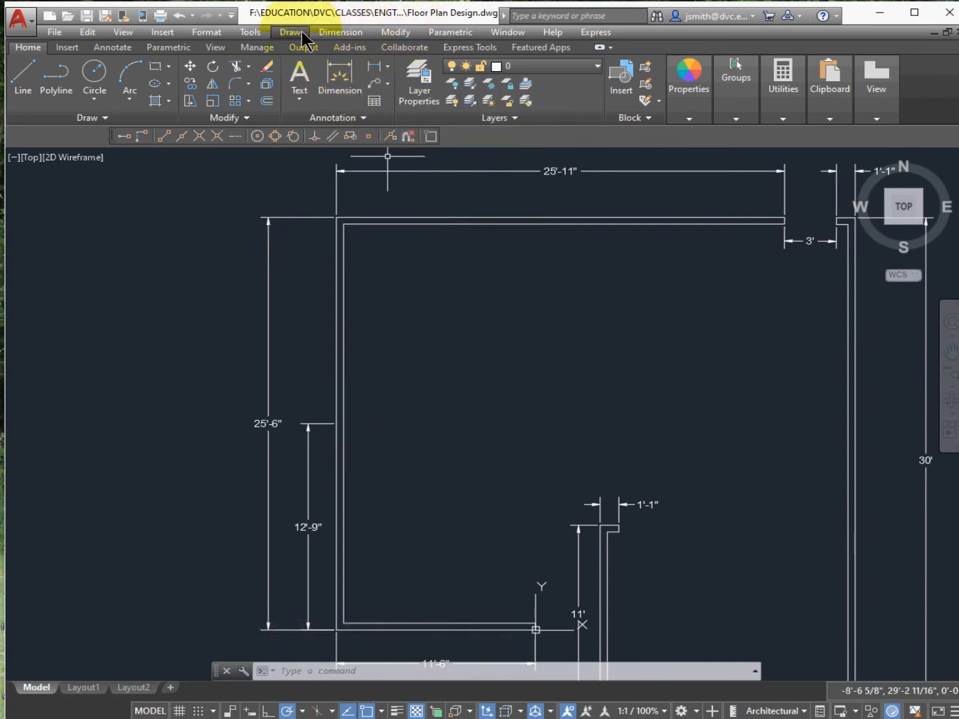
Draw an interior multiline wall 10' right from the 12'-9" mark, then 1'-1" up.
click(290, 32)
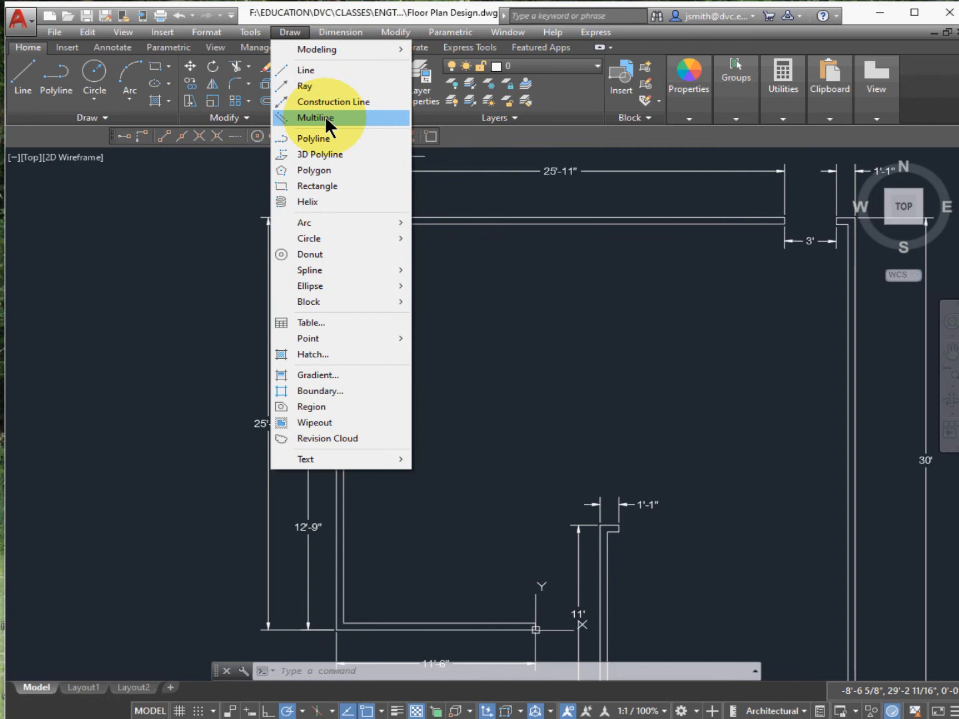
click(317, 118)
text(J)
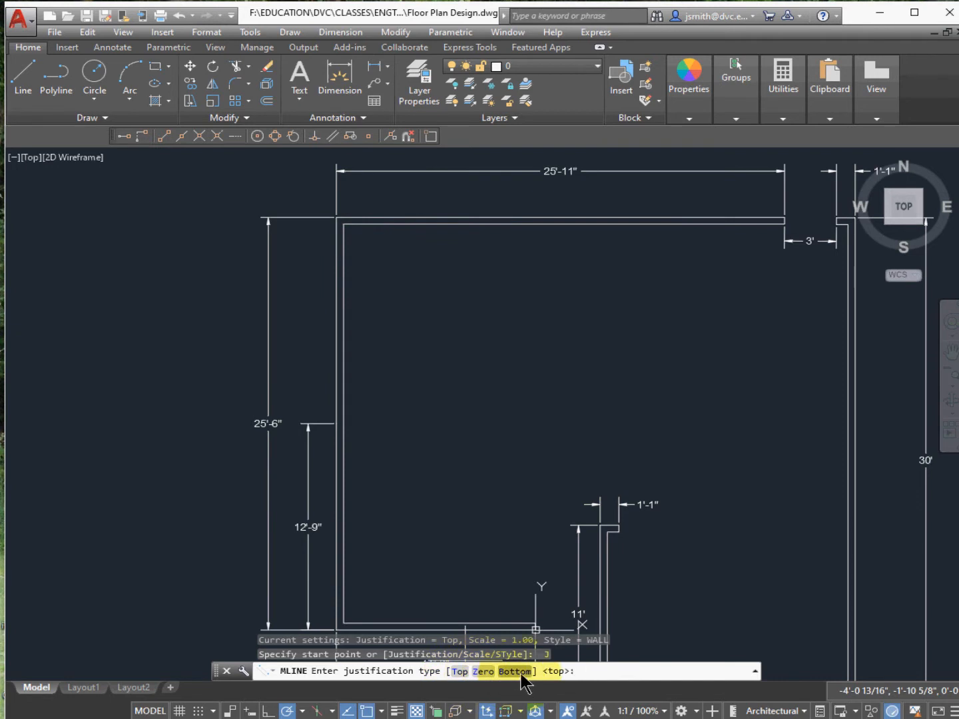
mouse_move(522, 680)
text(B)
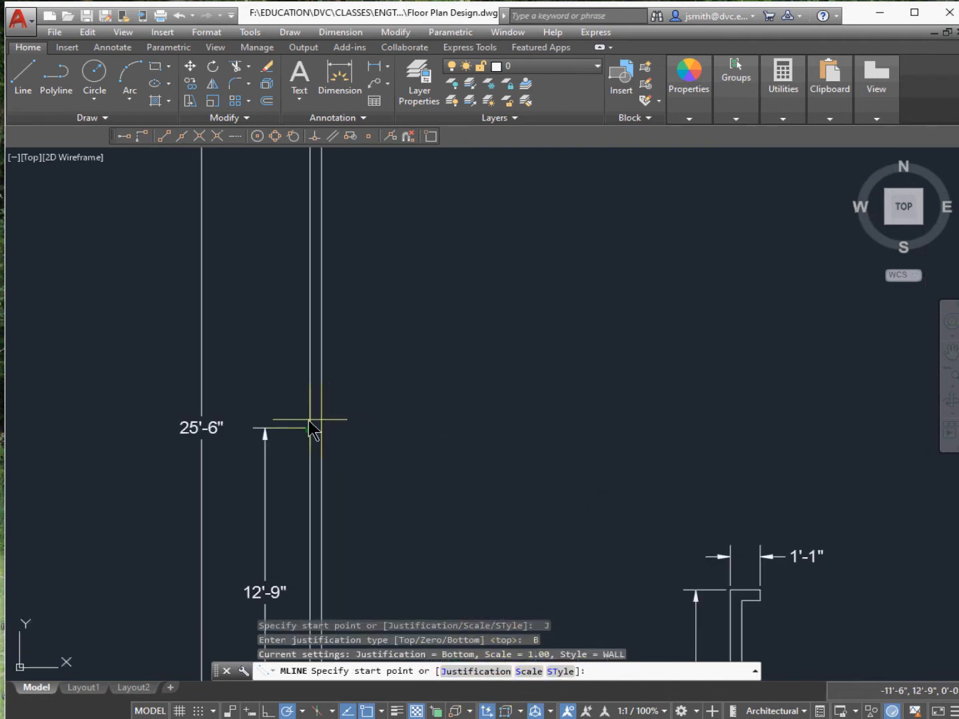
mouse_move(309, 433)
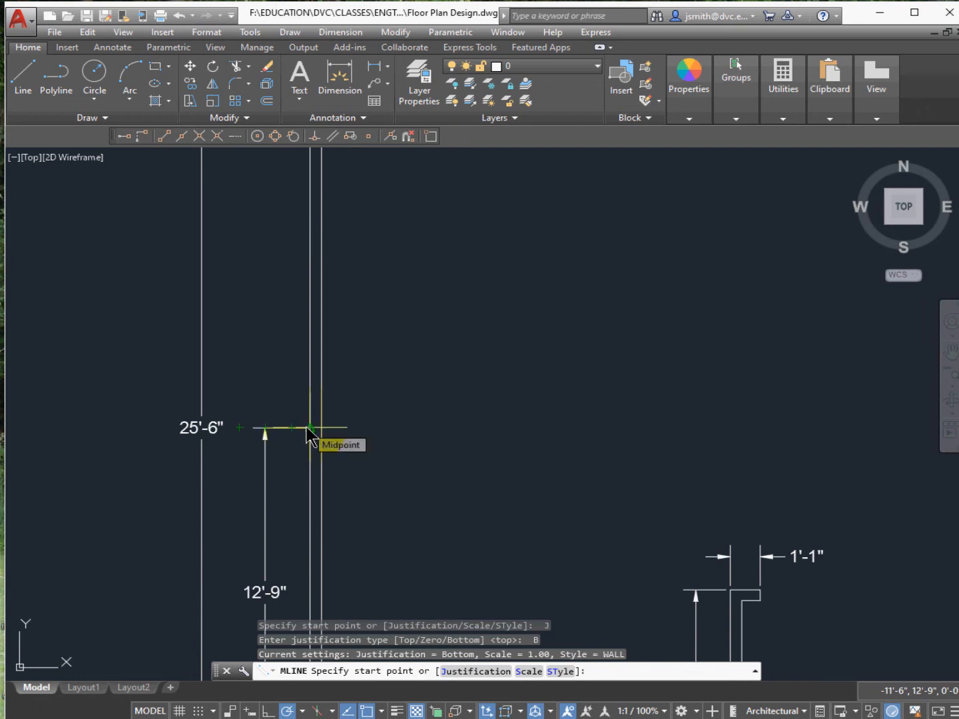
mouse_move(324, 433)
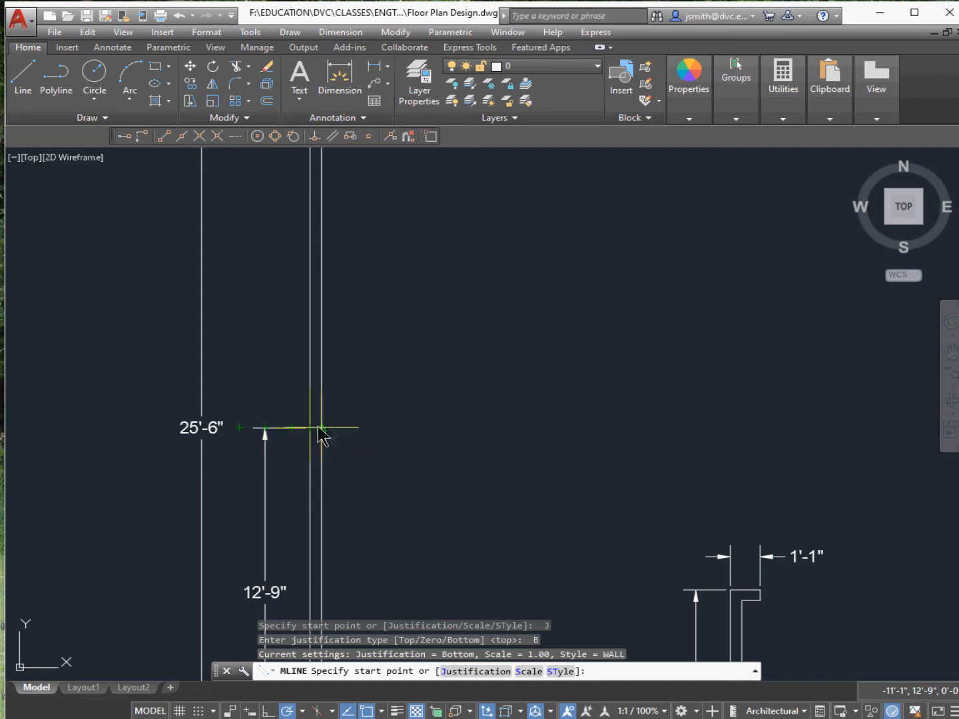
click(320, 428)
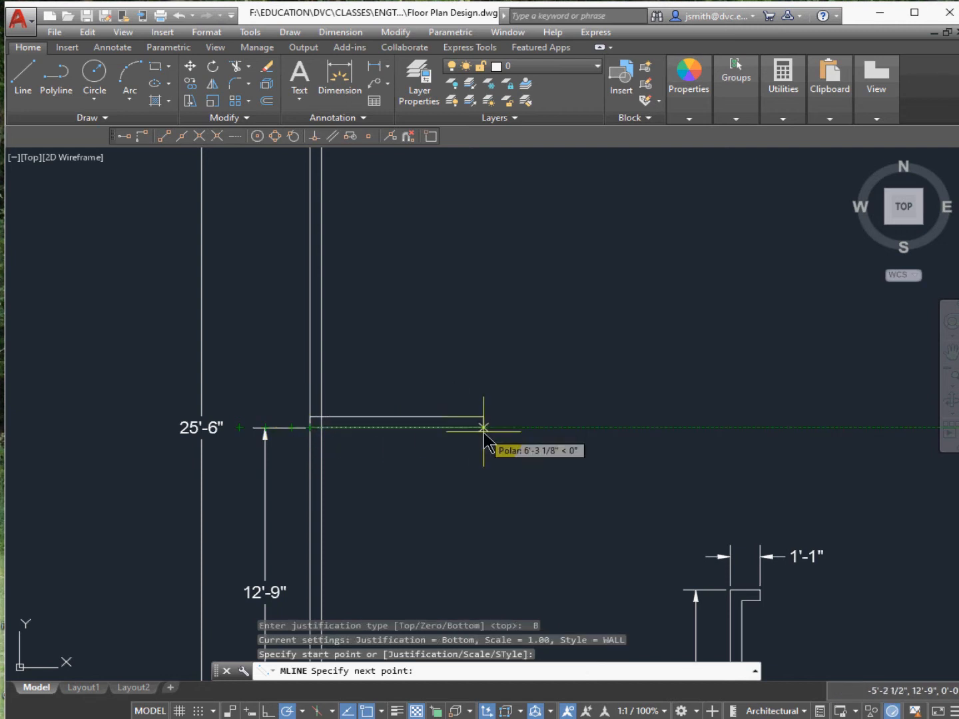
text(10)
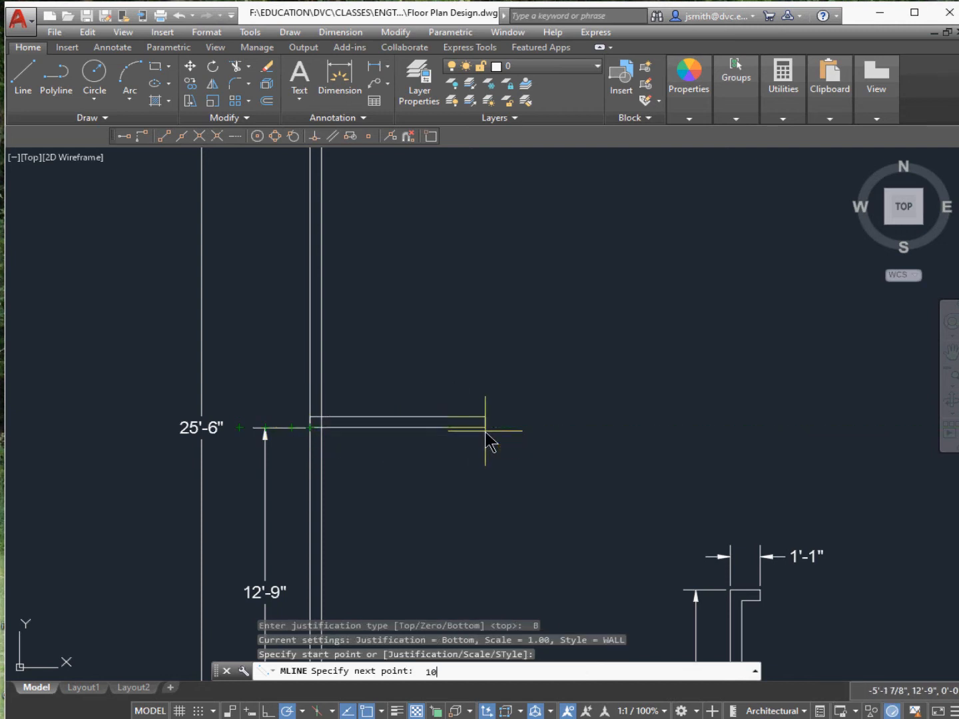
text(')
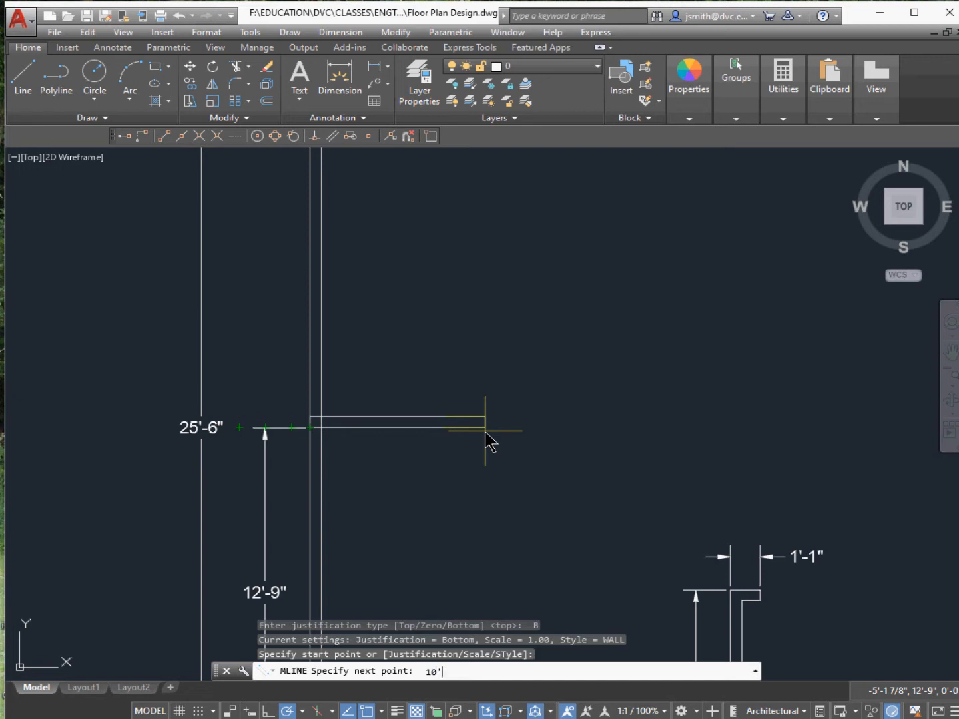
click(533, 387)
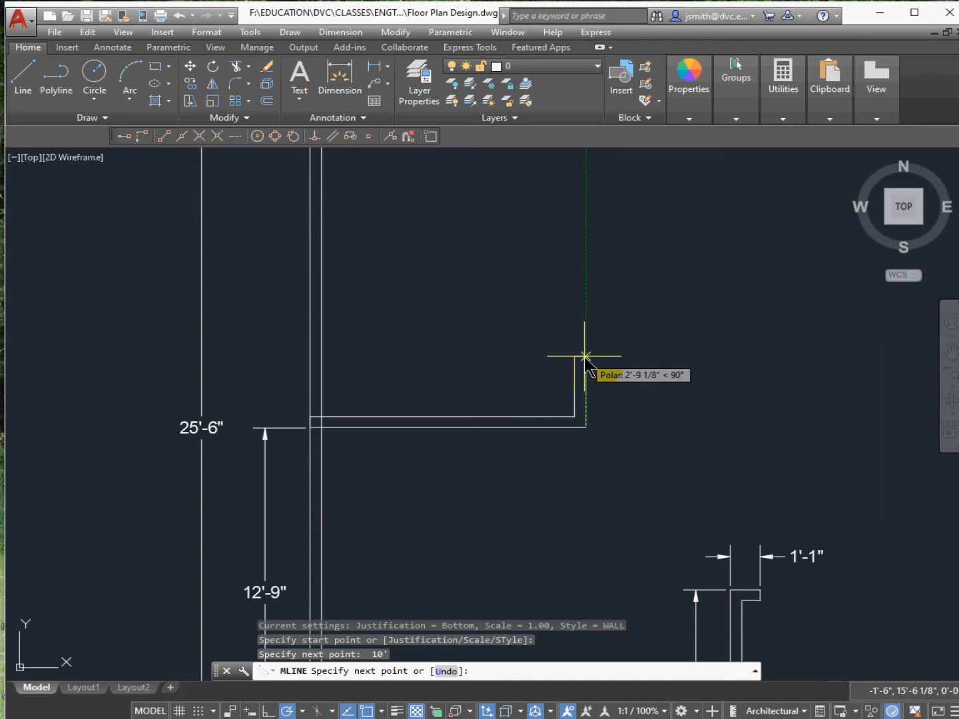
text(1'1)
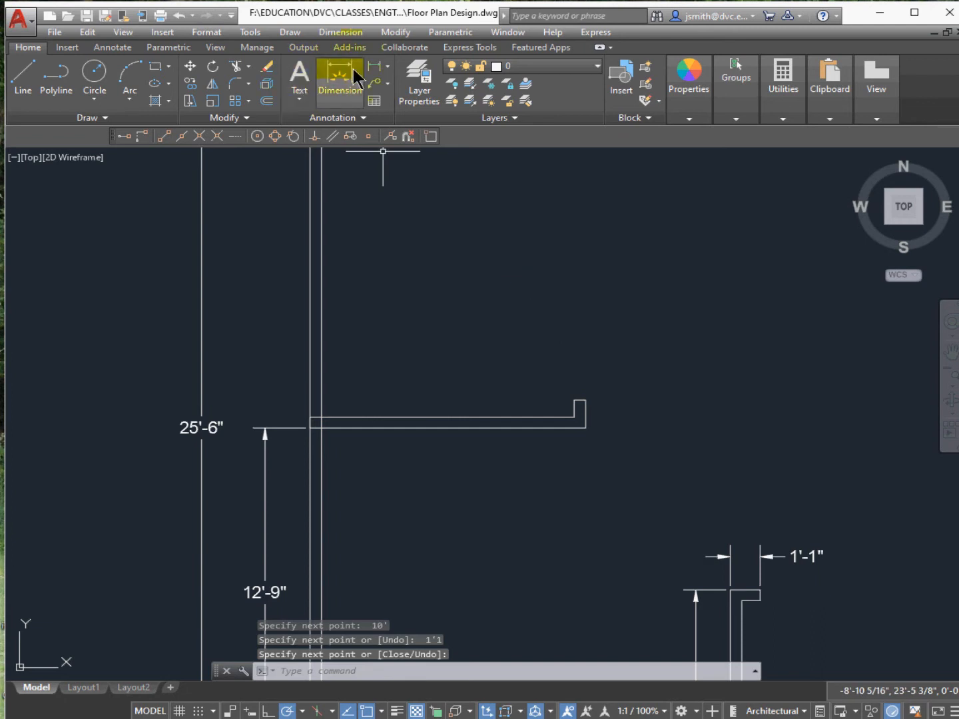
Pick a dimension type from the Annotation panel's Dimension dropdown.
click(387, 67)
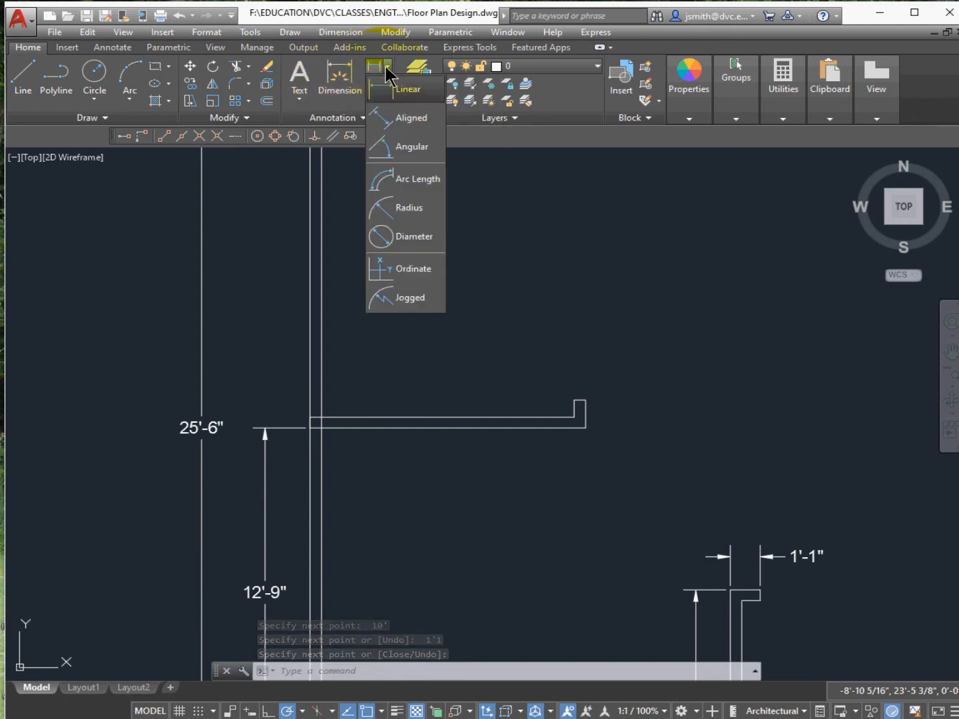
click(408, 88)
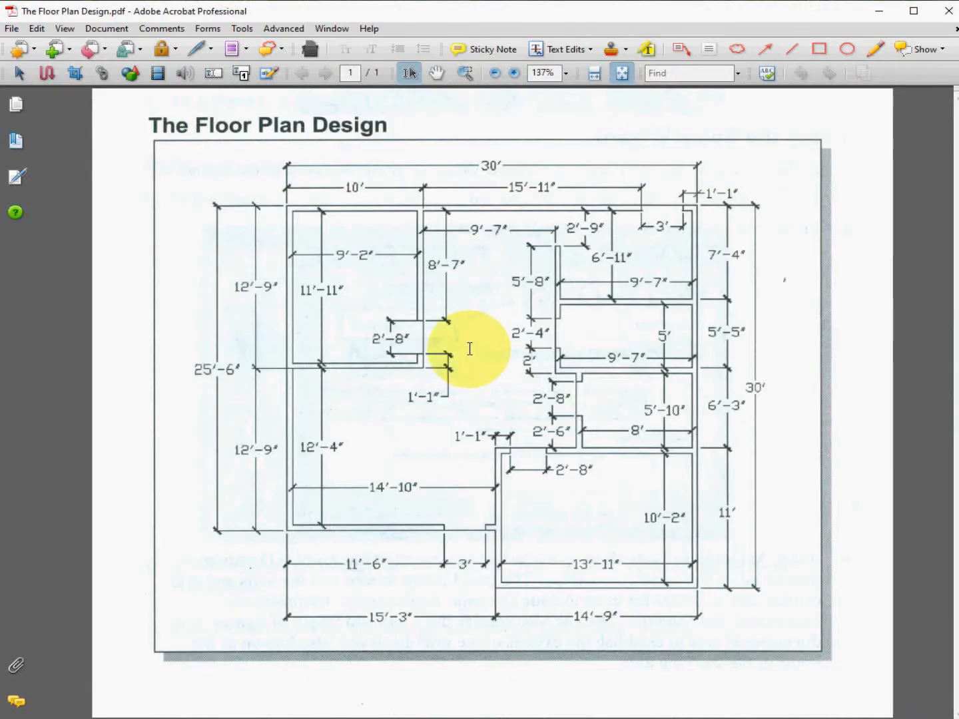
mouse_move(368, 266)
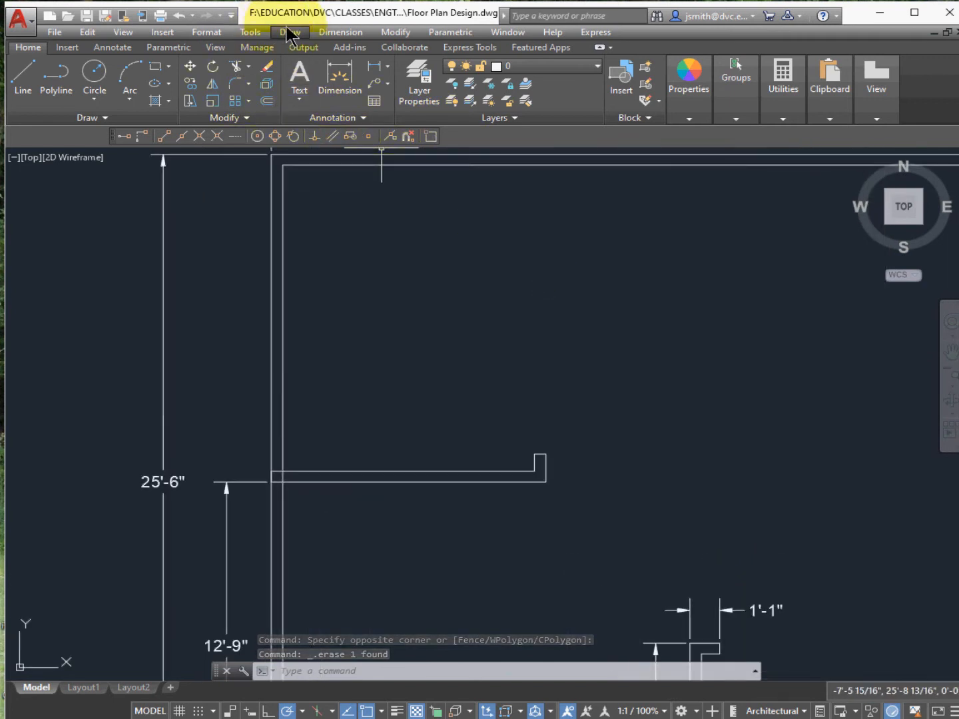
Add a 2'-8" multiline stub up from the room corner and dimension it.
click(291, 32)
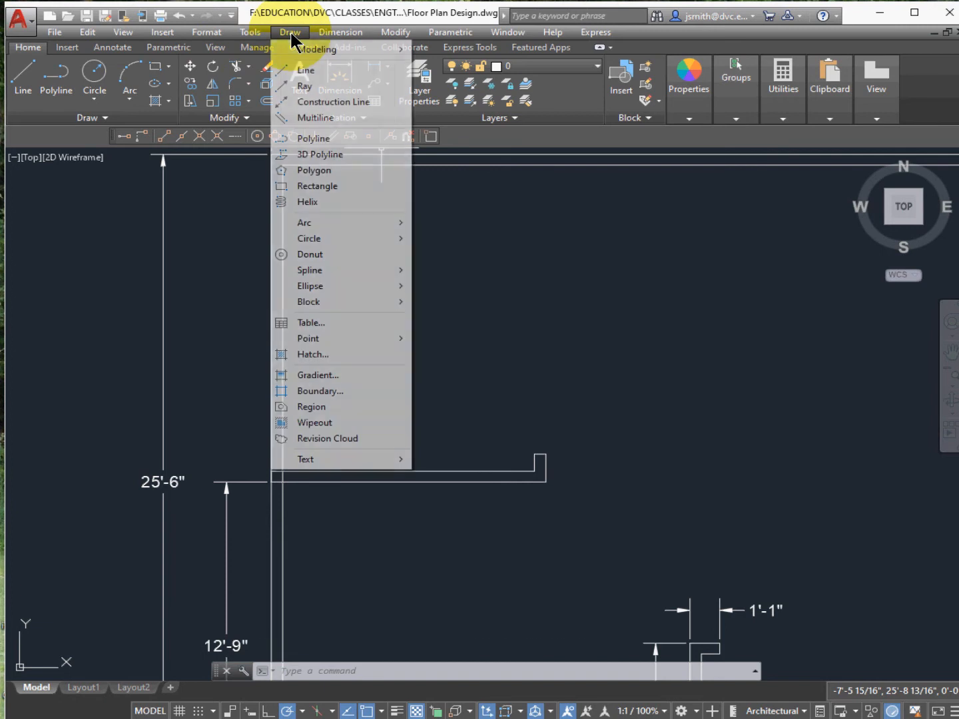
click(314, 117)
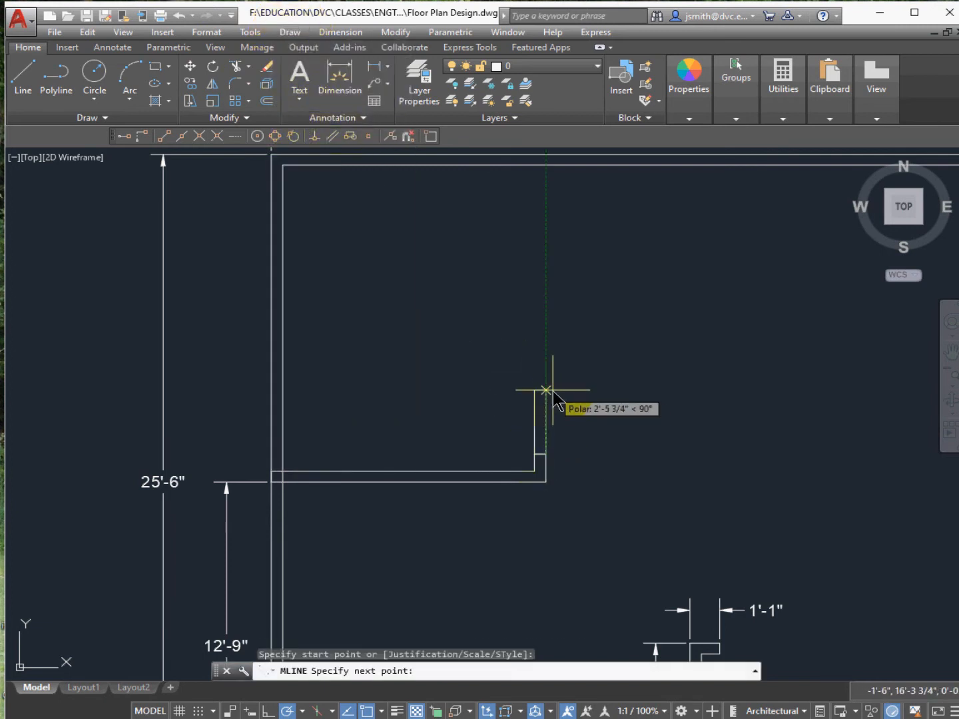
text(2)
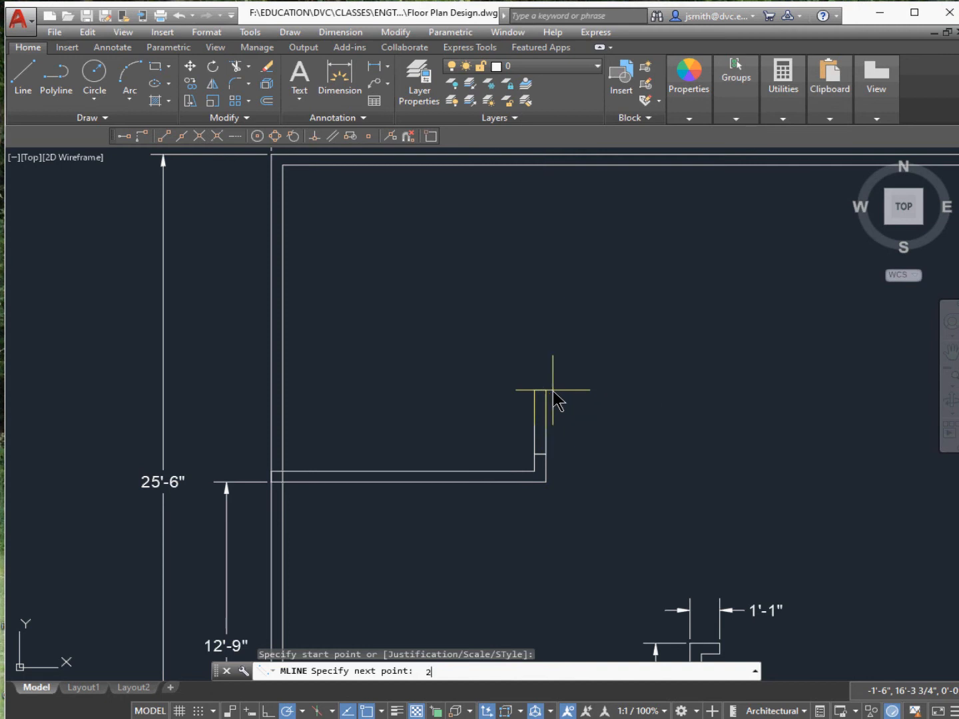
key(enter)
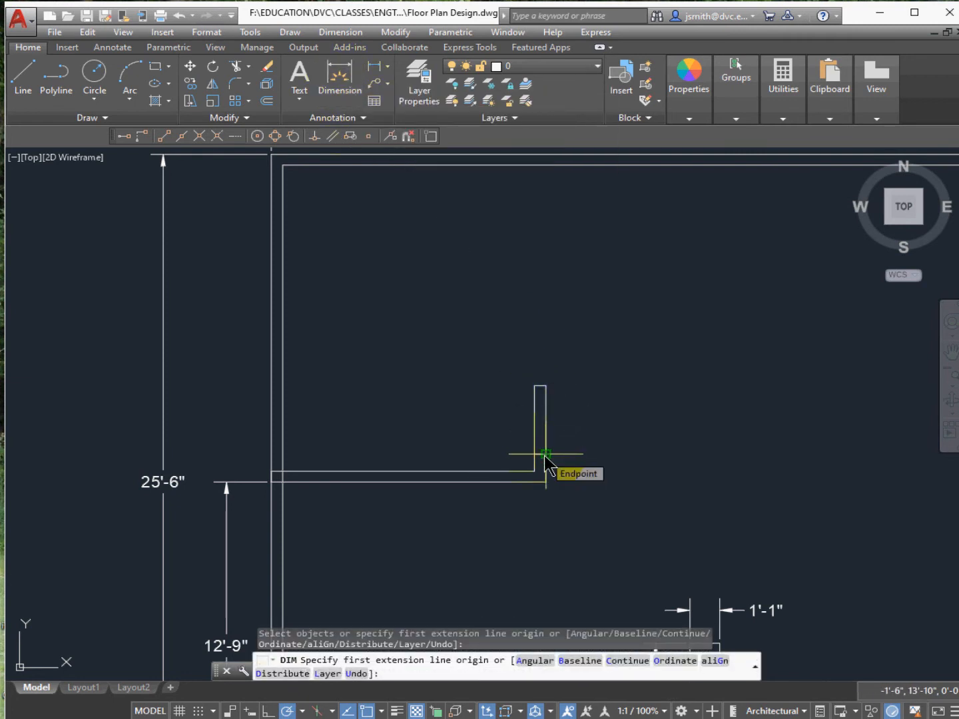
click(545, 456)
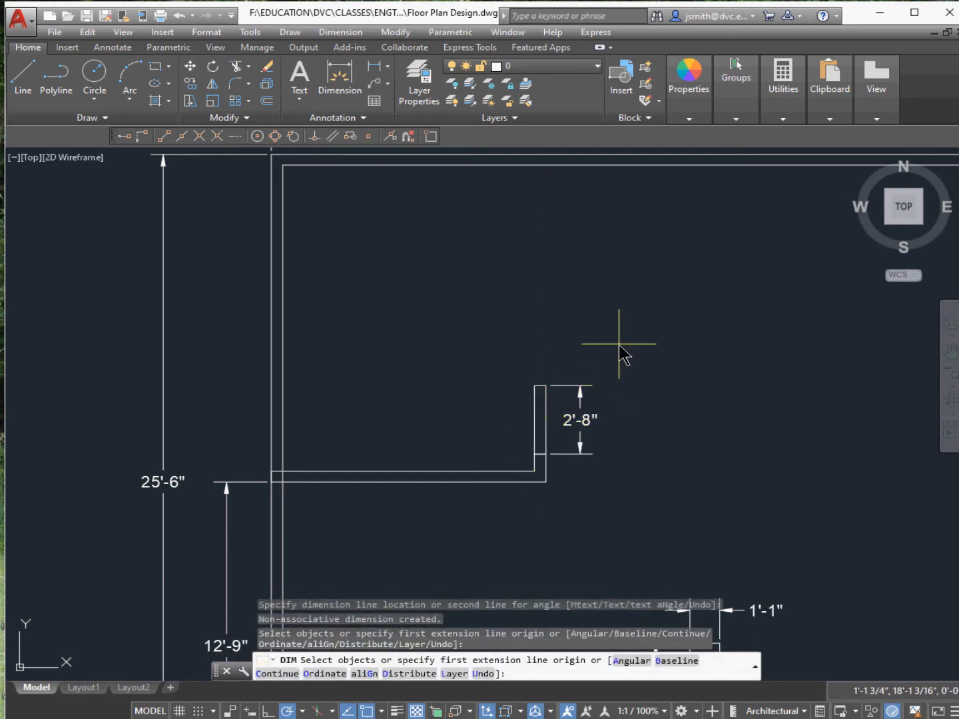
mouse_move(660, 597)
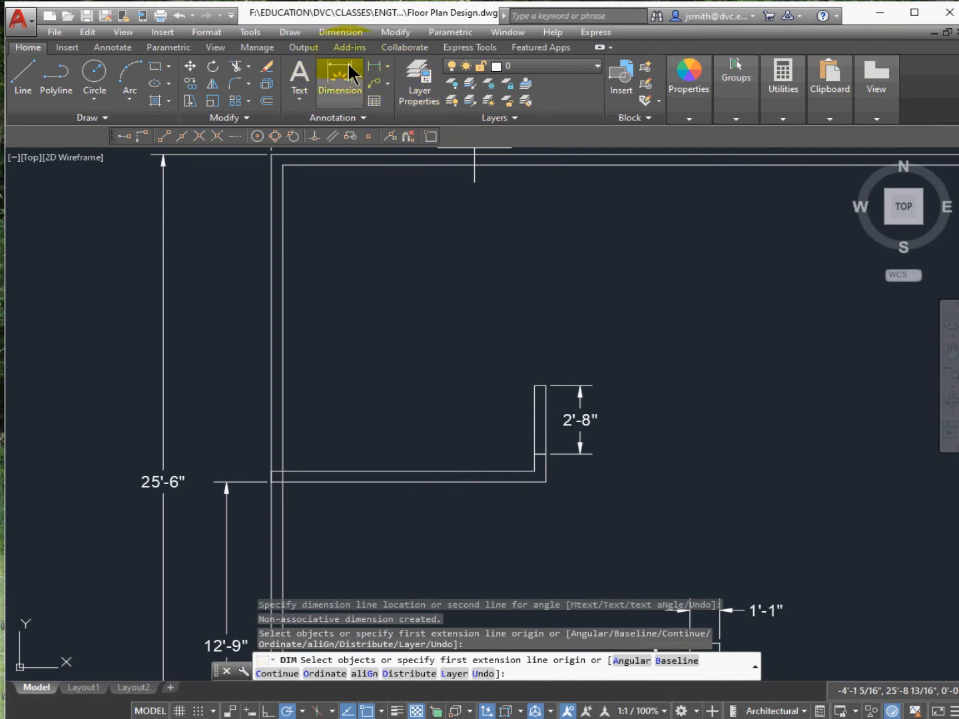
Run the interior wall from the stub's top up to the top exterior wall and start the room dimensions.
click(289, 32)
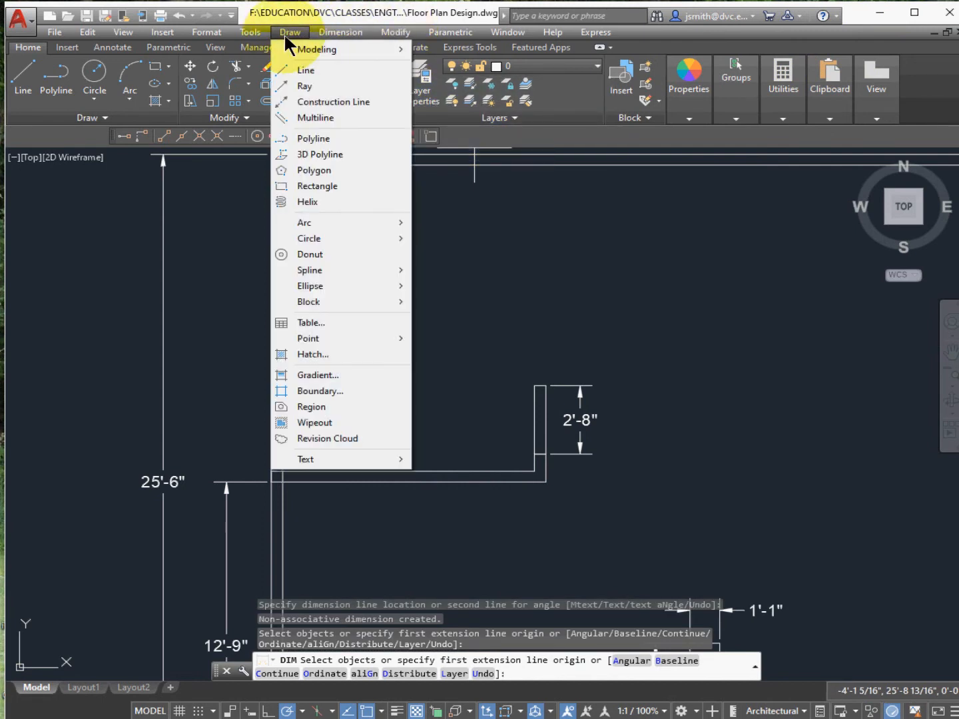
click(316, 117)
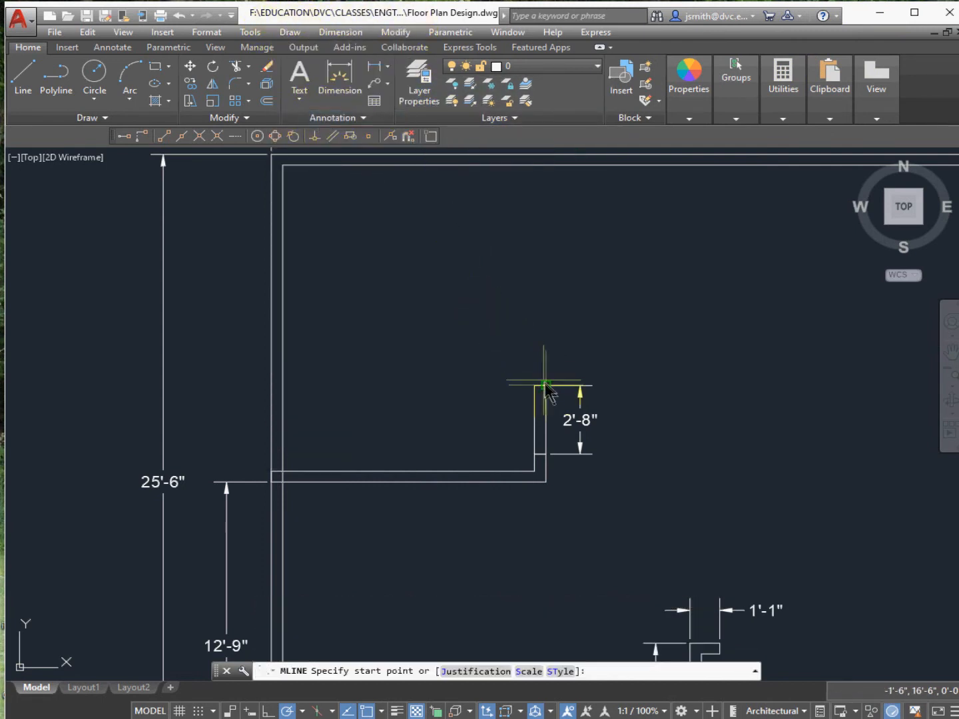
click(544, 387)
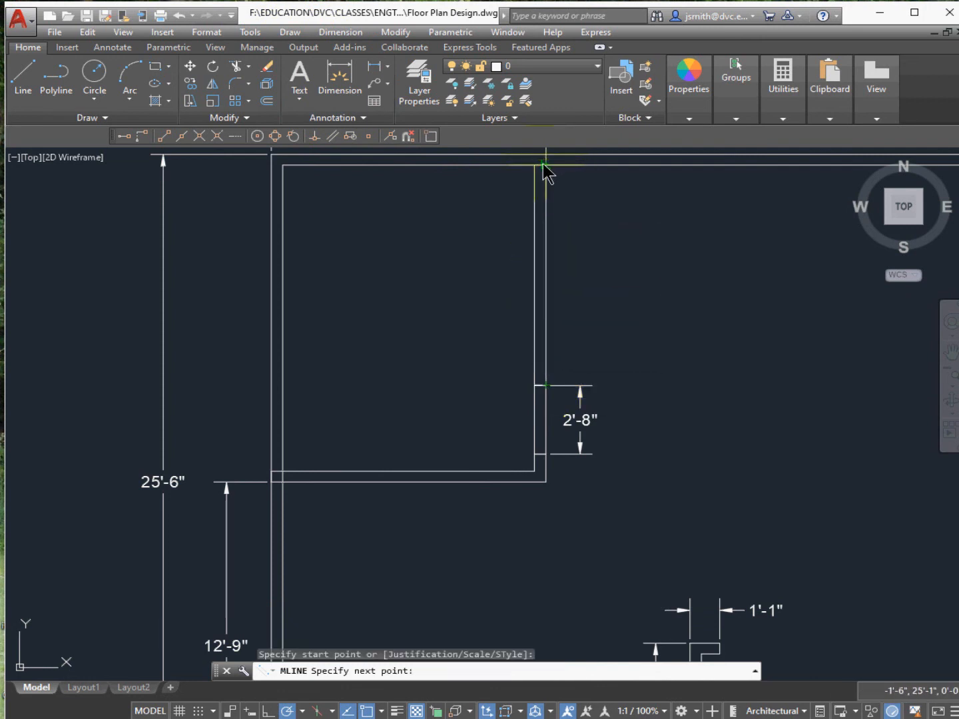
click(545, 166)
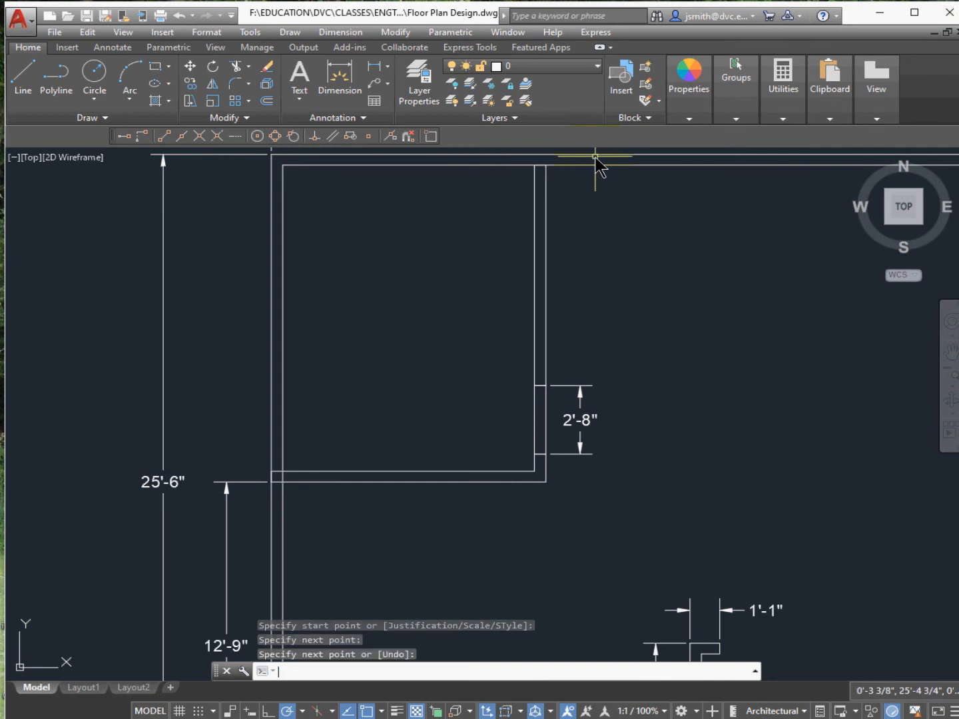
click(580, 419)
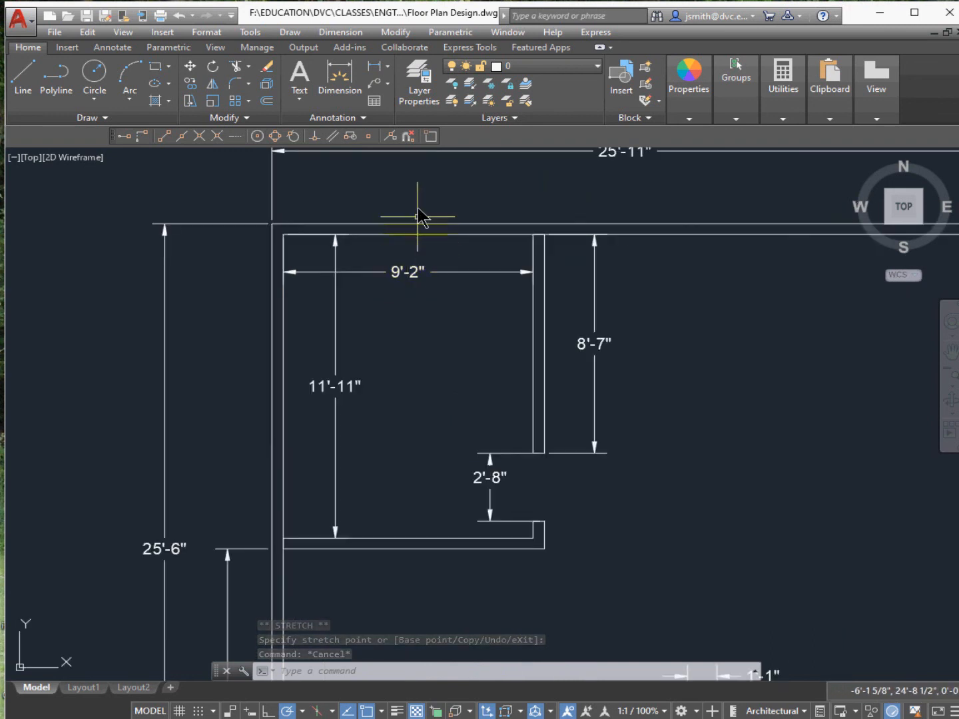
click(394, 32)
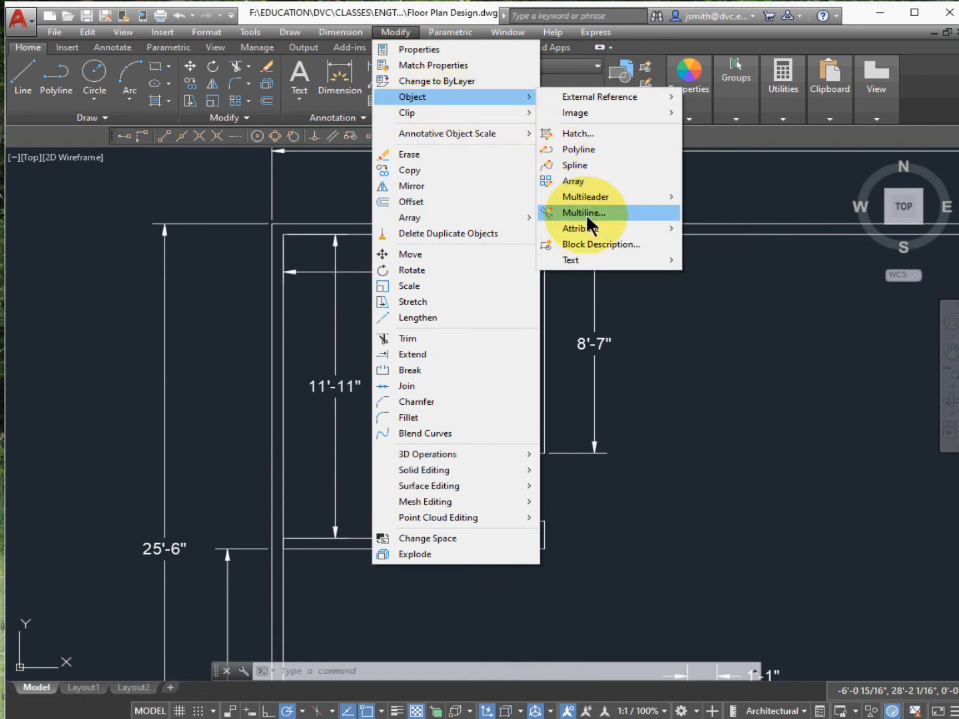
click(585, 214)
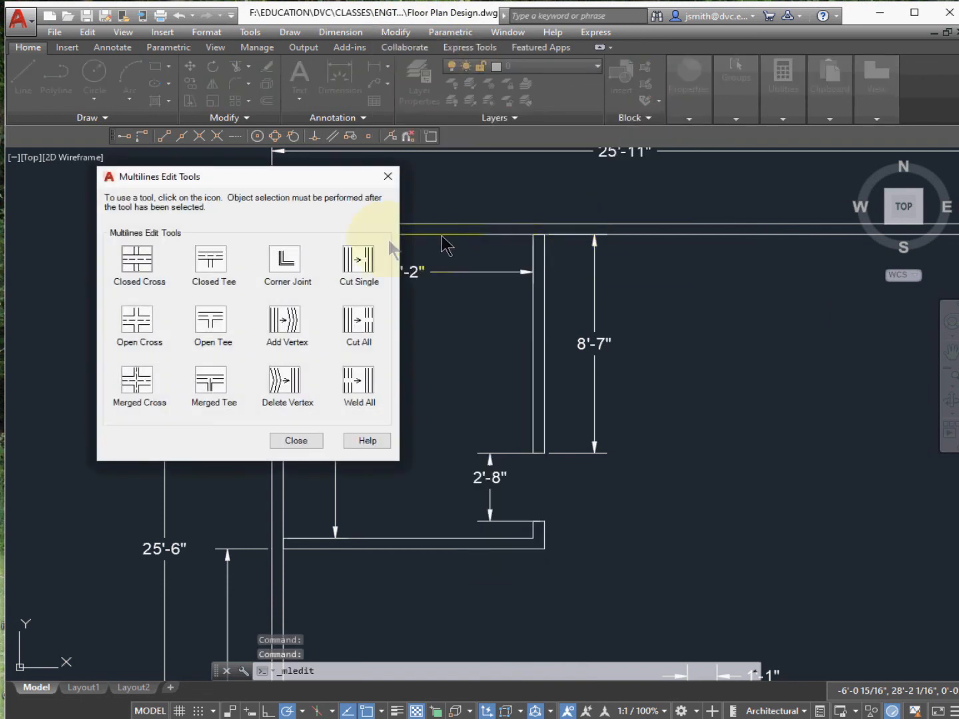
mouse_move(213, 319)
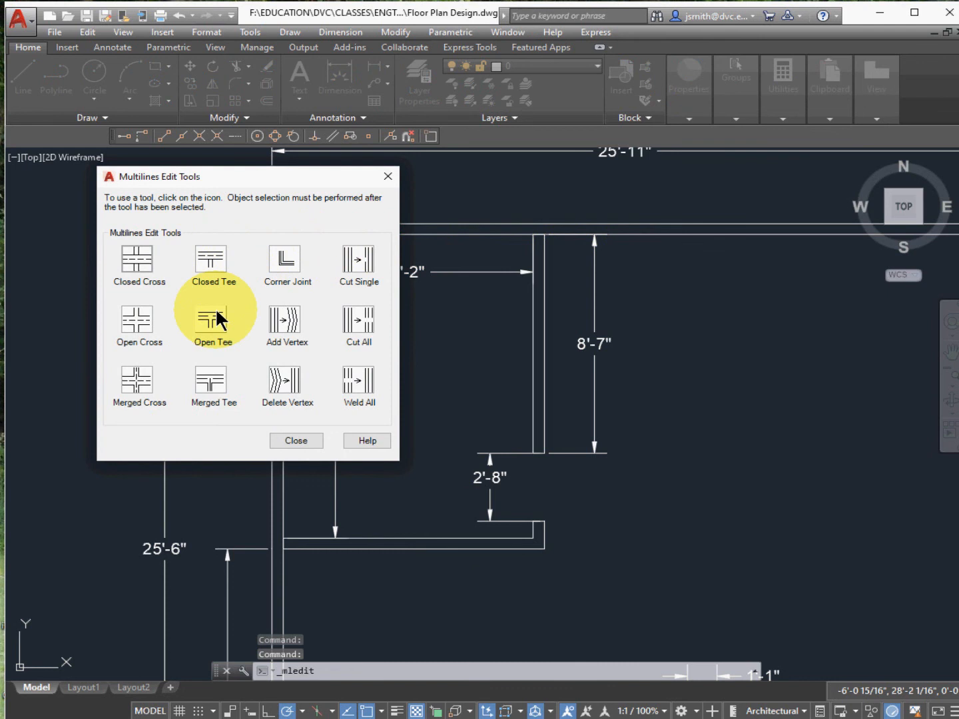
click(213, 320)
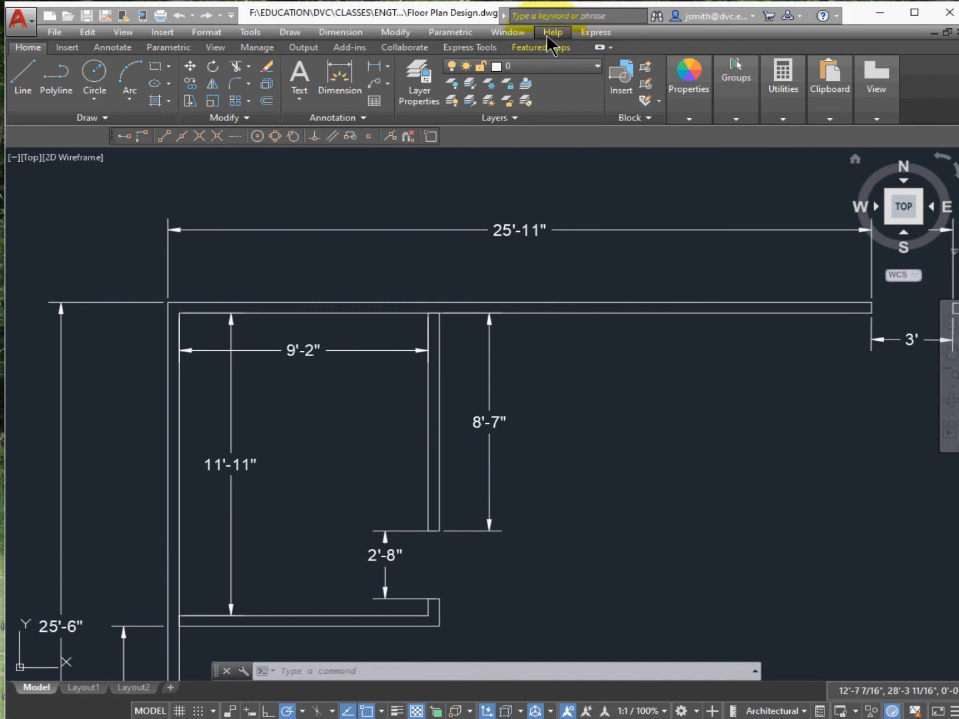
Use Multiline Edit Open Tee to join the interior room wall into the top exterior wall.
click(395, 32)
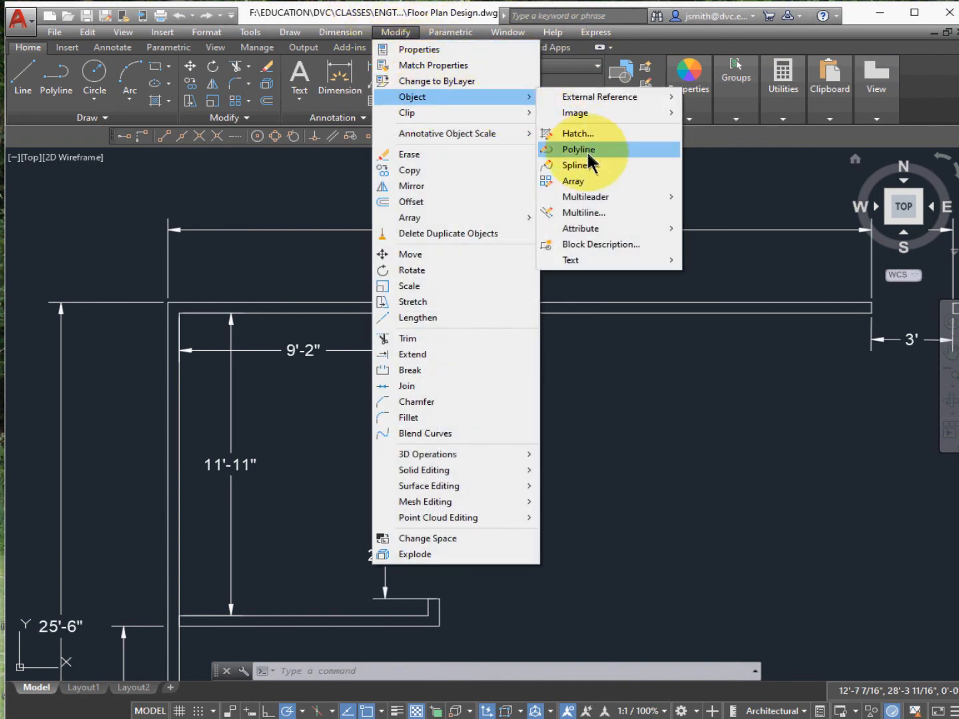
mouse_move(600, 213)
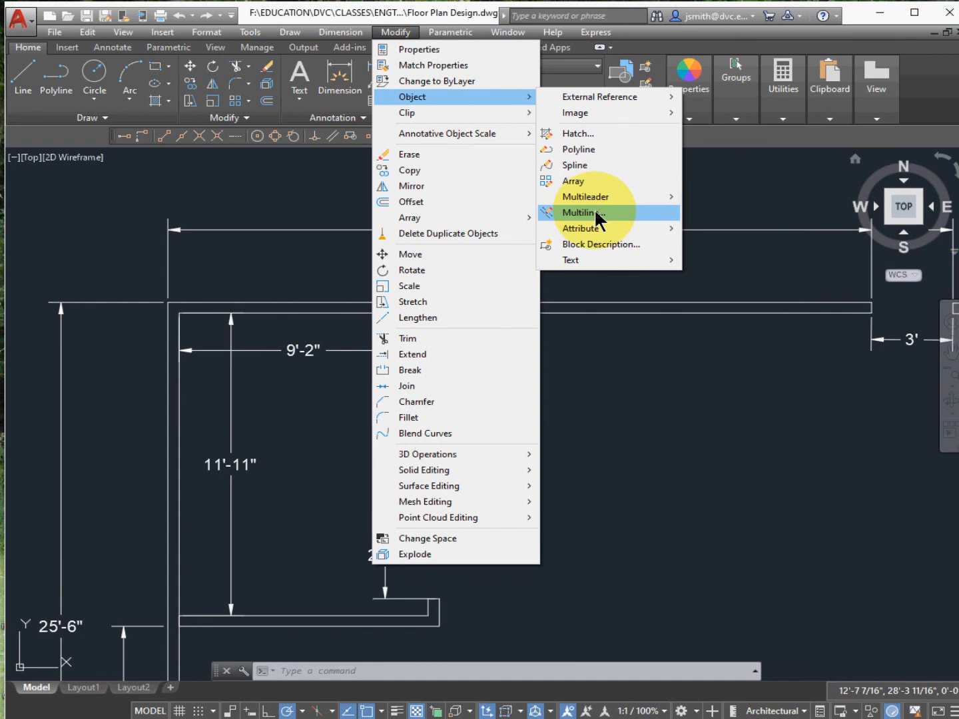
click(582, 214)
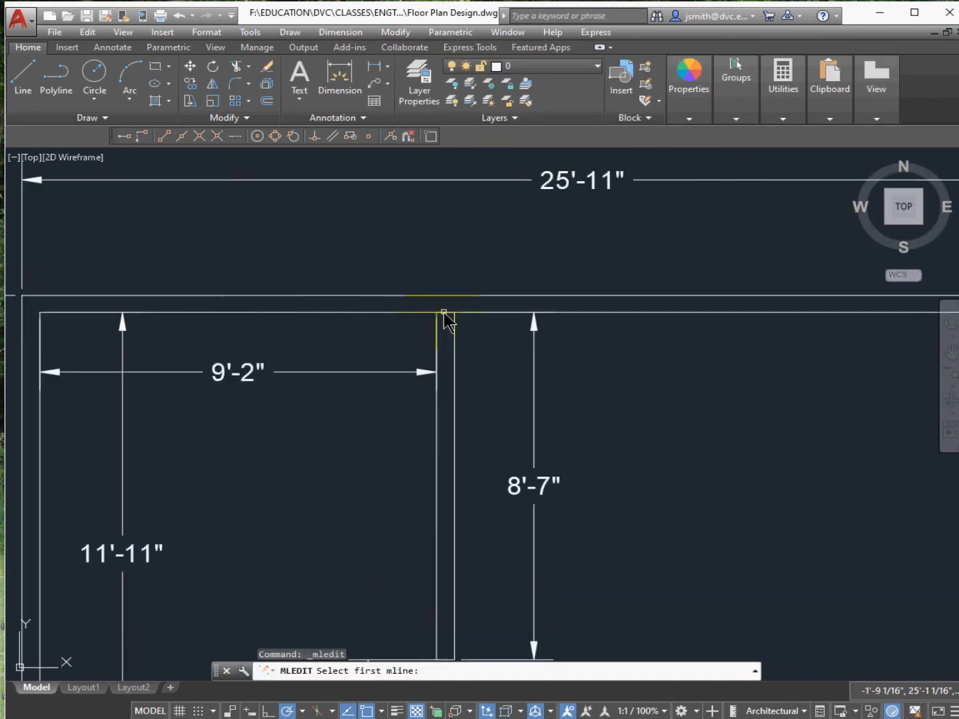
click(442, 313)
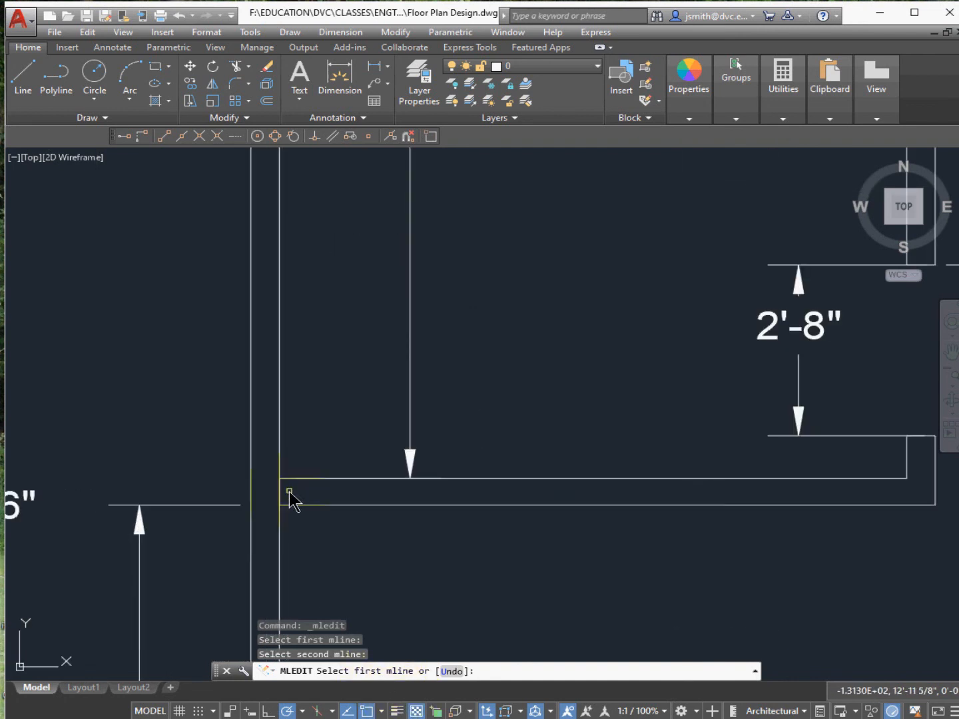
click(289, 497)
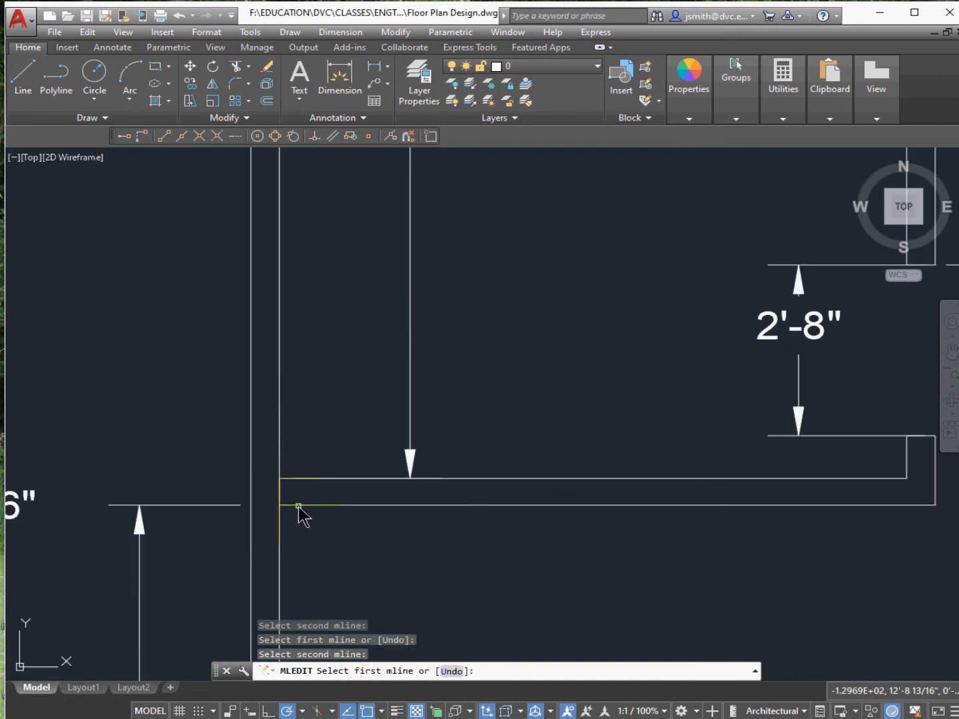